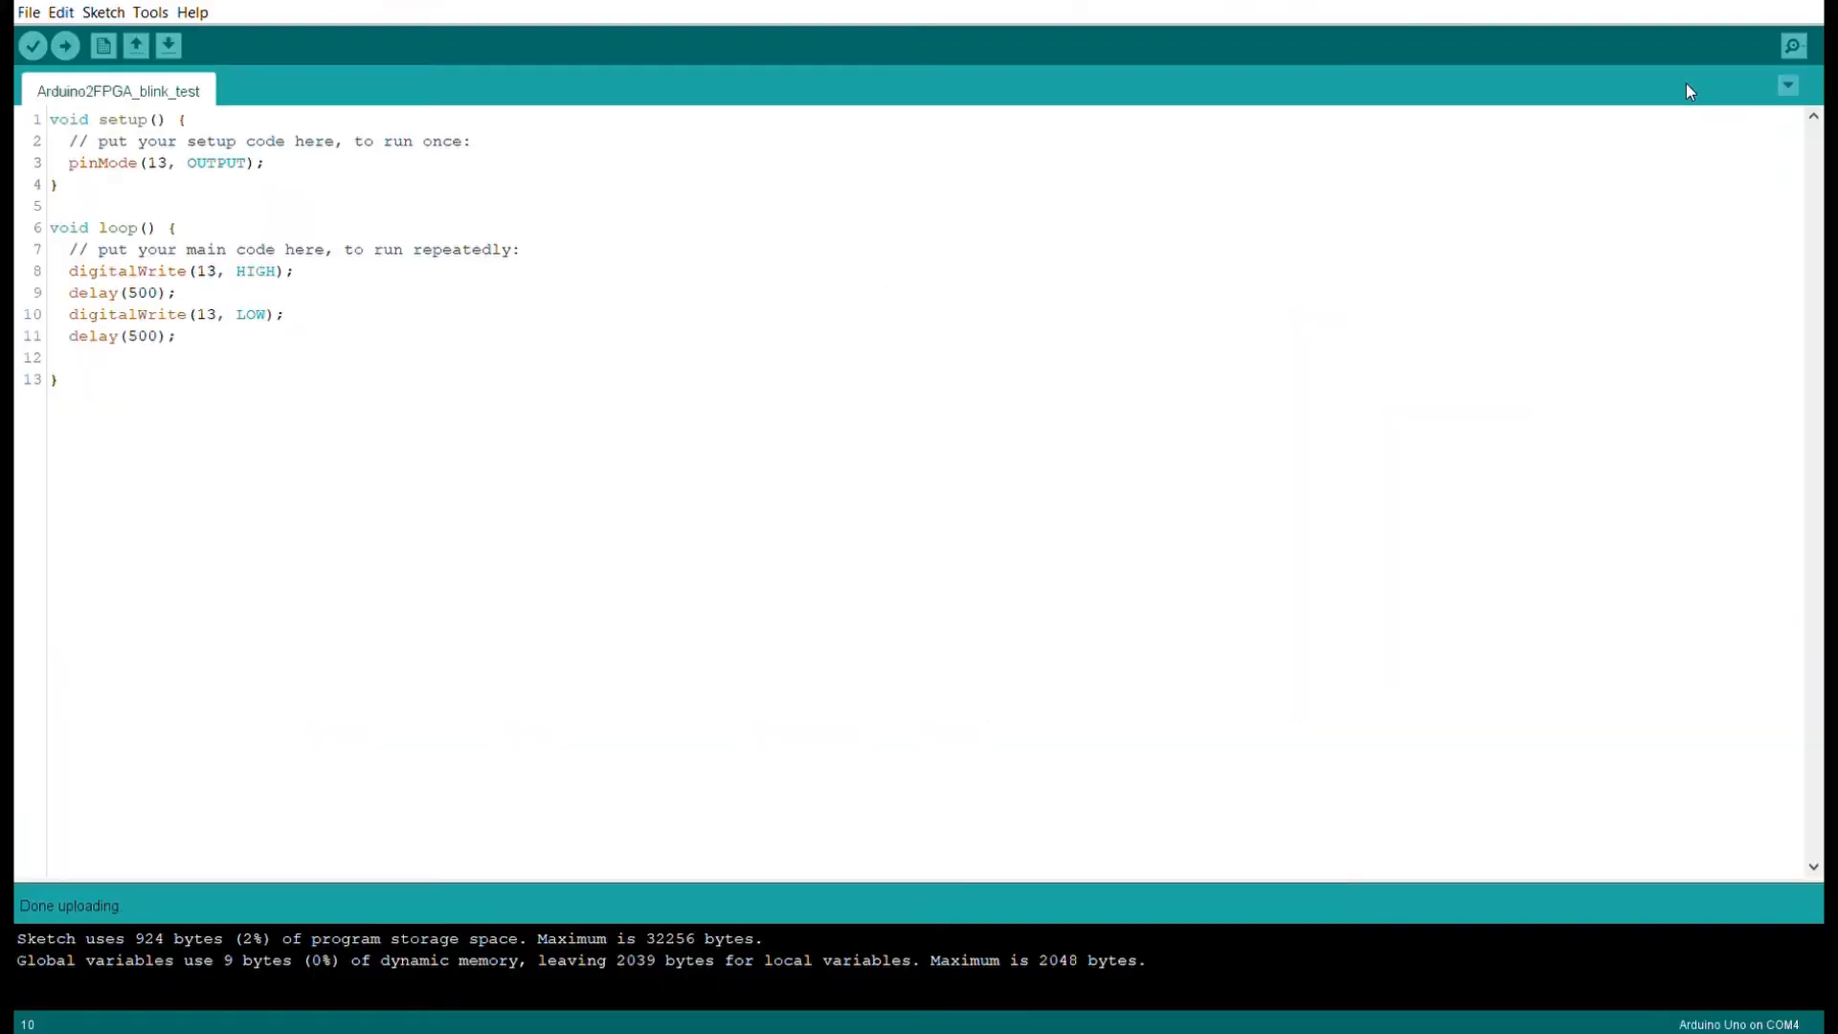
{"action": "mouse_move", "coordinate": [1698, 402]}
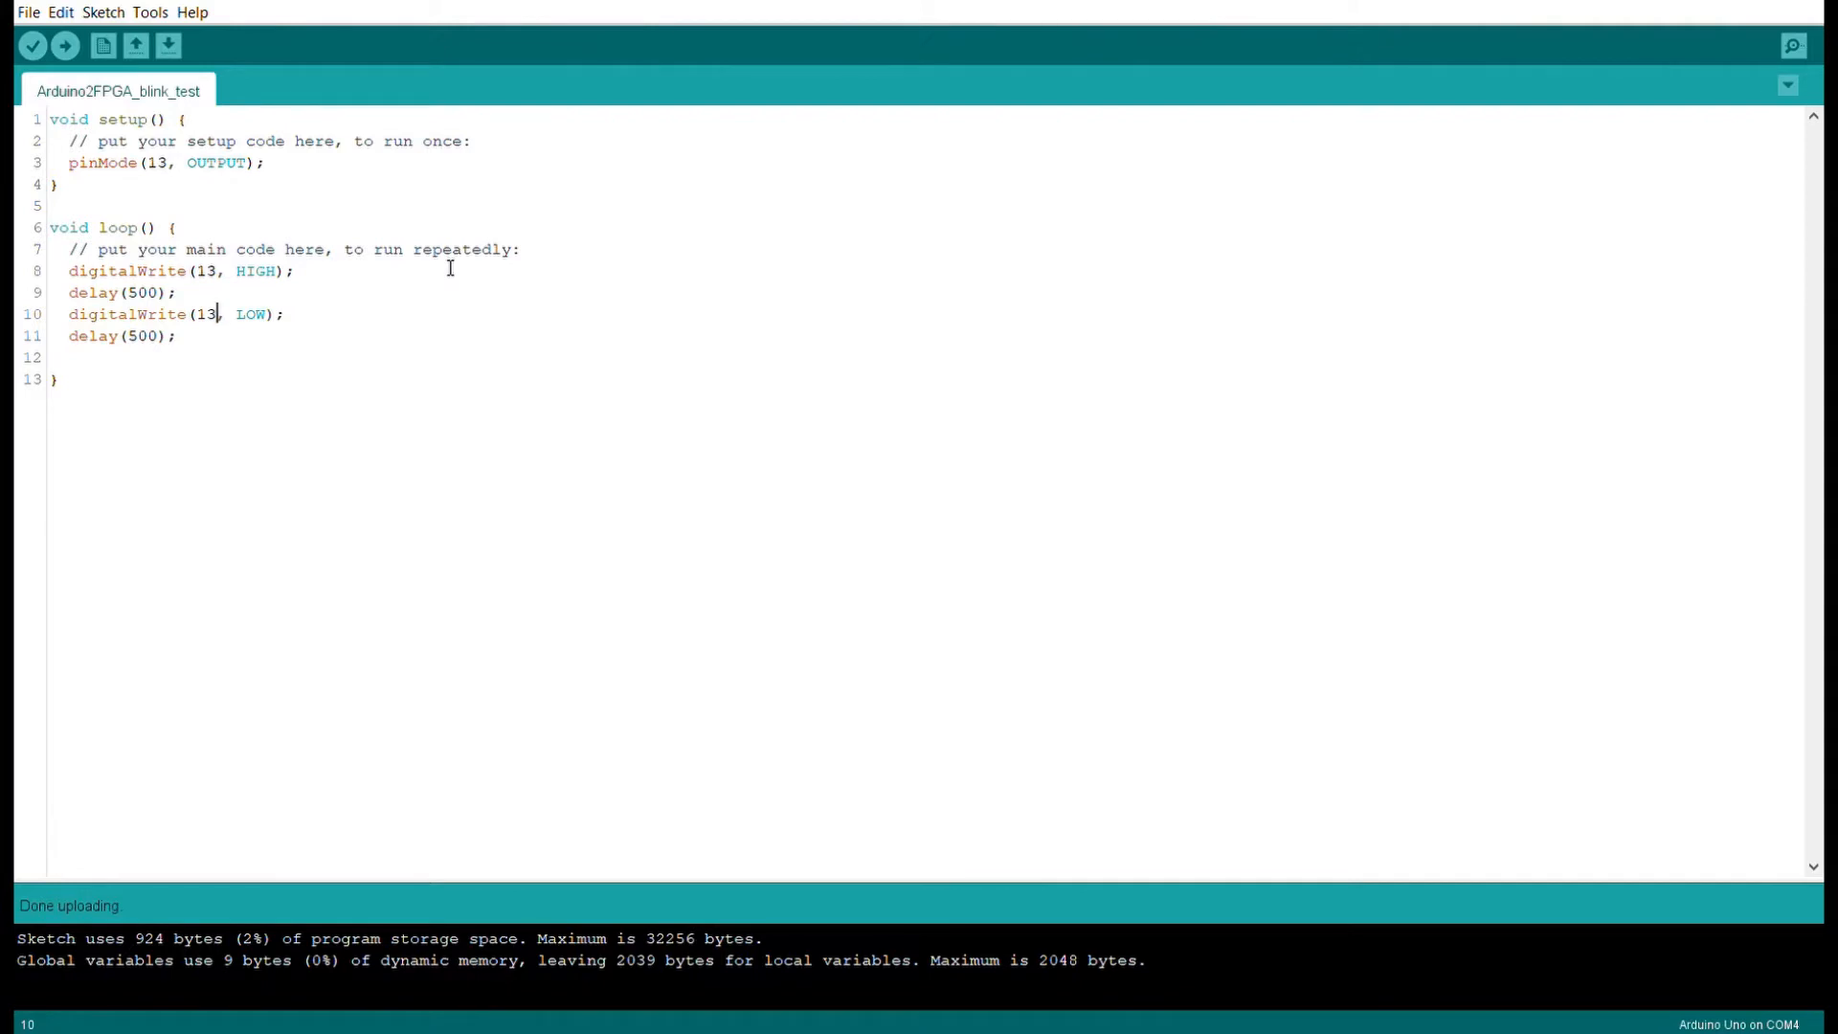
{"action": "mouse_move", "coordinate": [167, 191]}
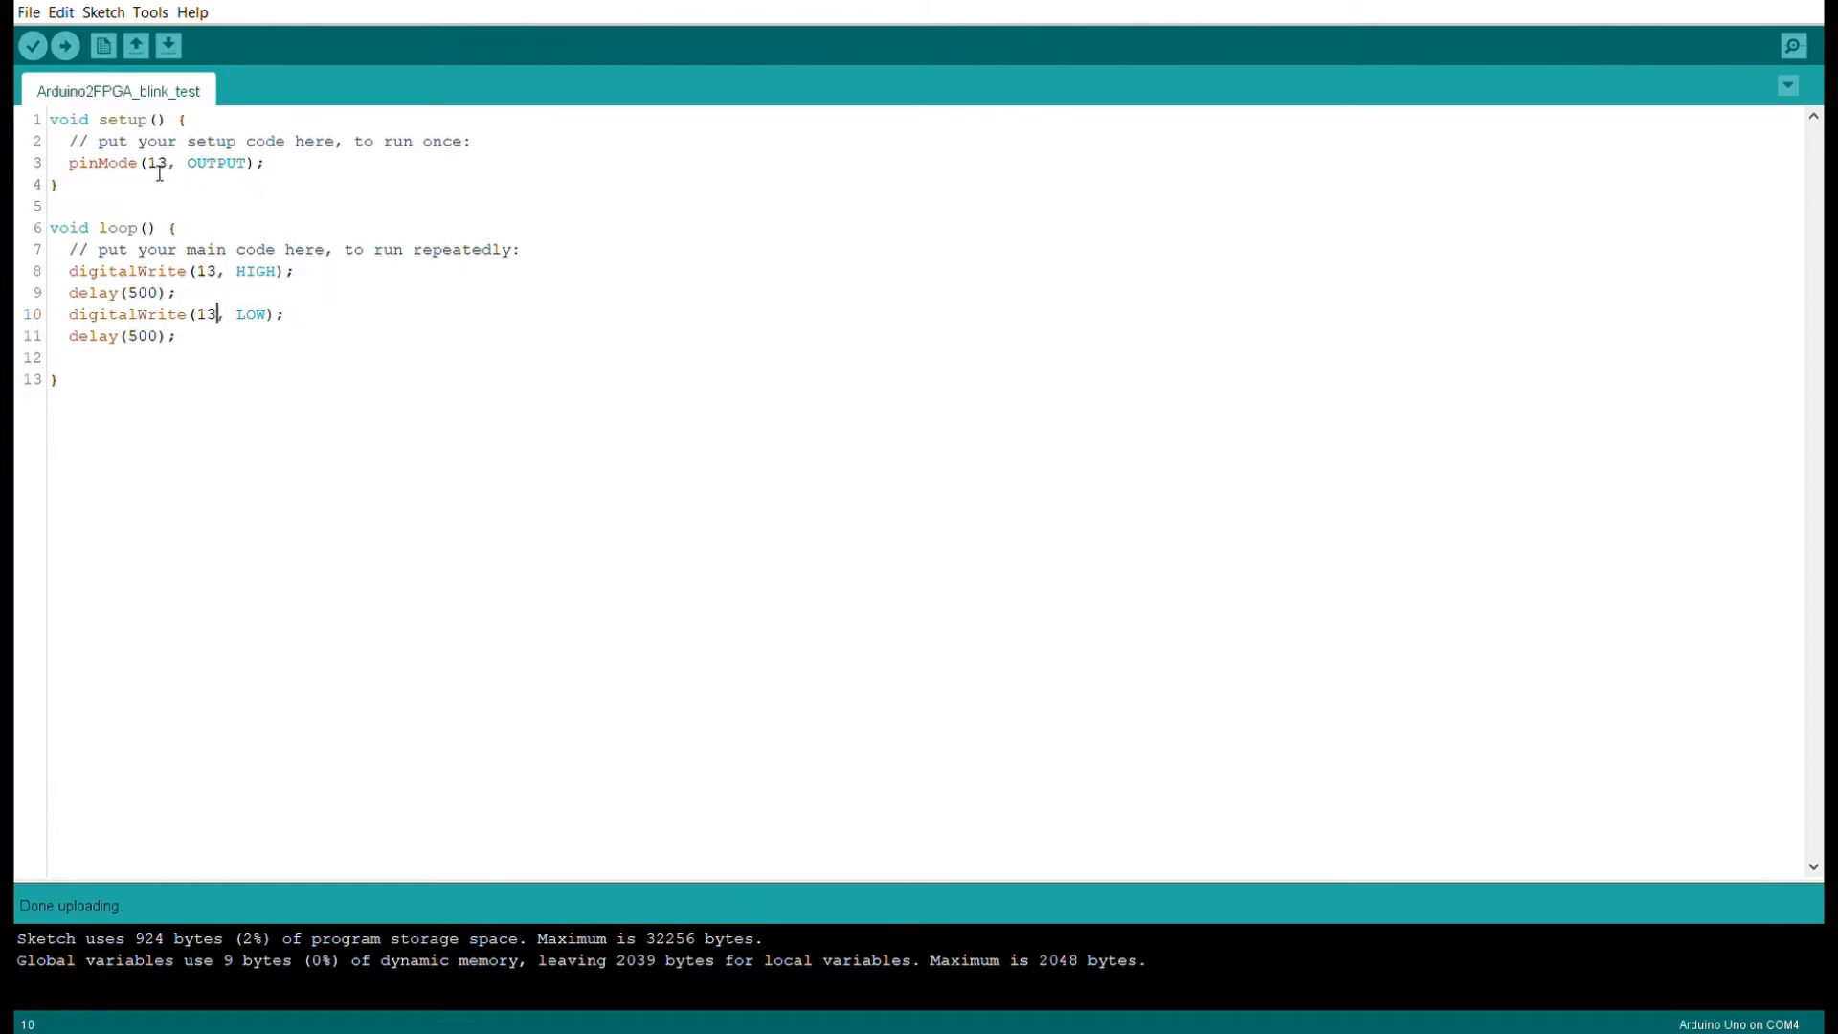
{"action": "mouse_move", "coordinate": [107, 328]}
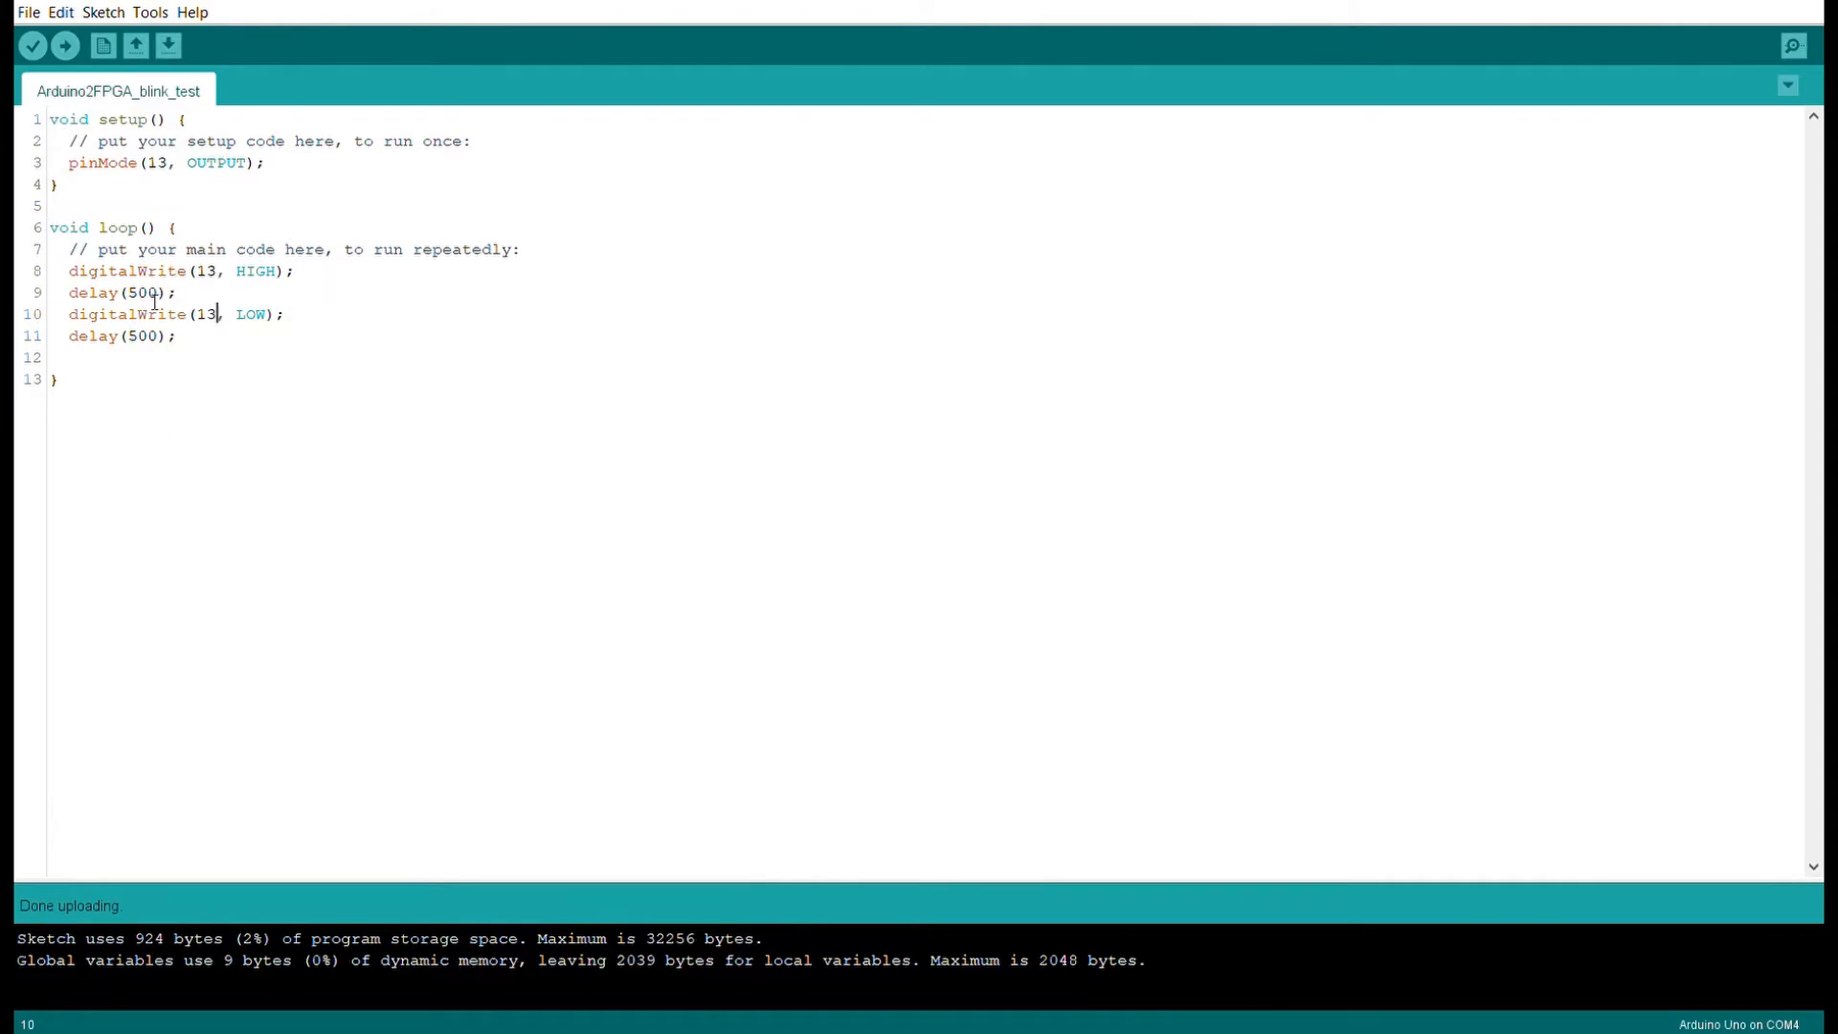
{"action": "mouse_move", "coordinate": [226, 332]}
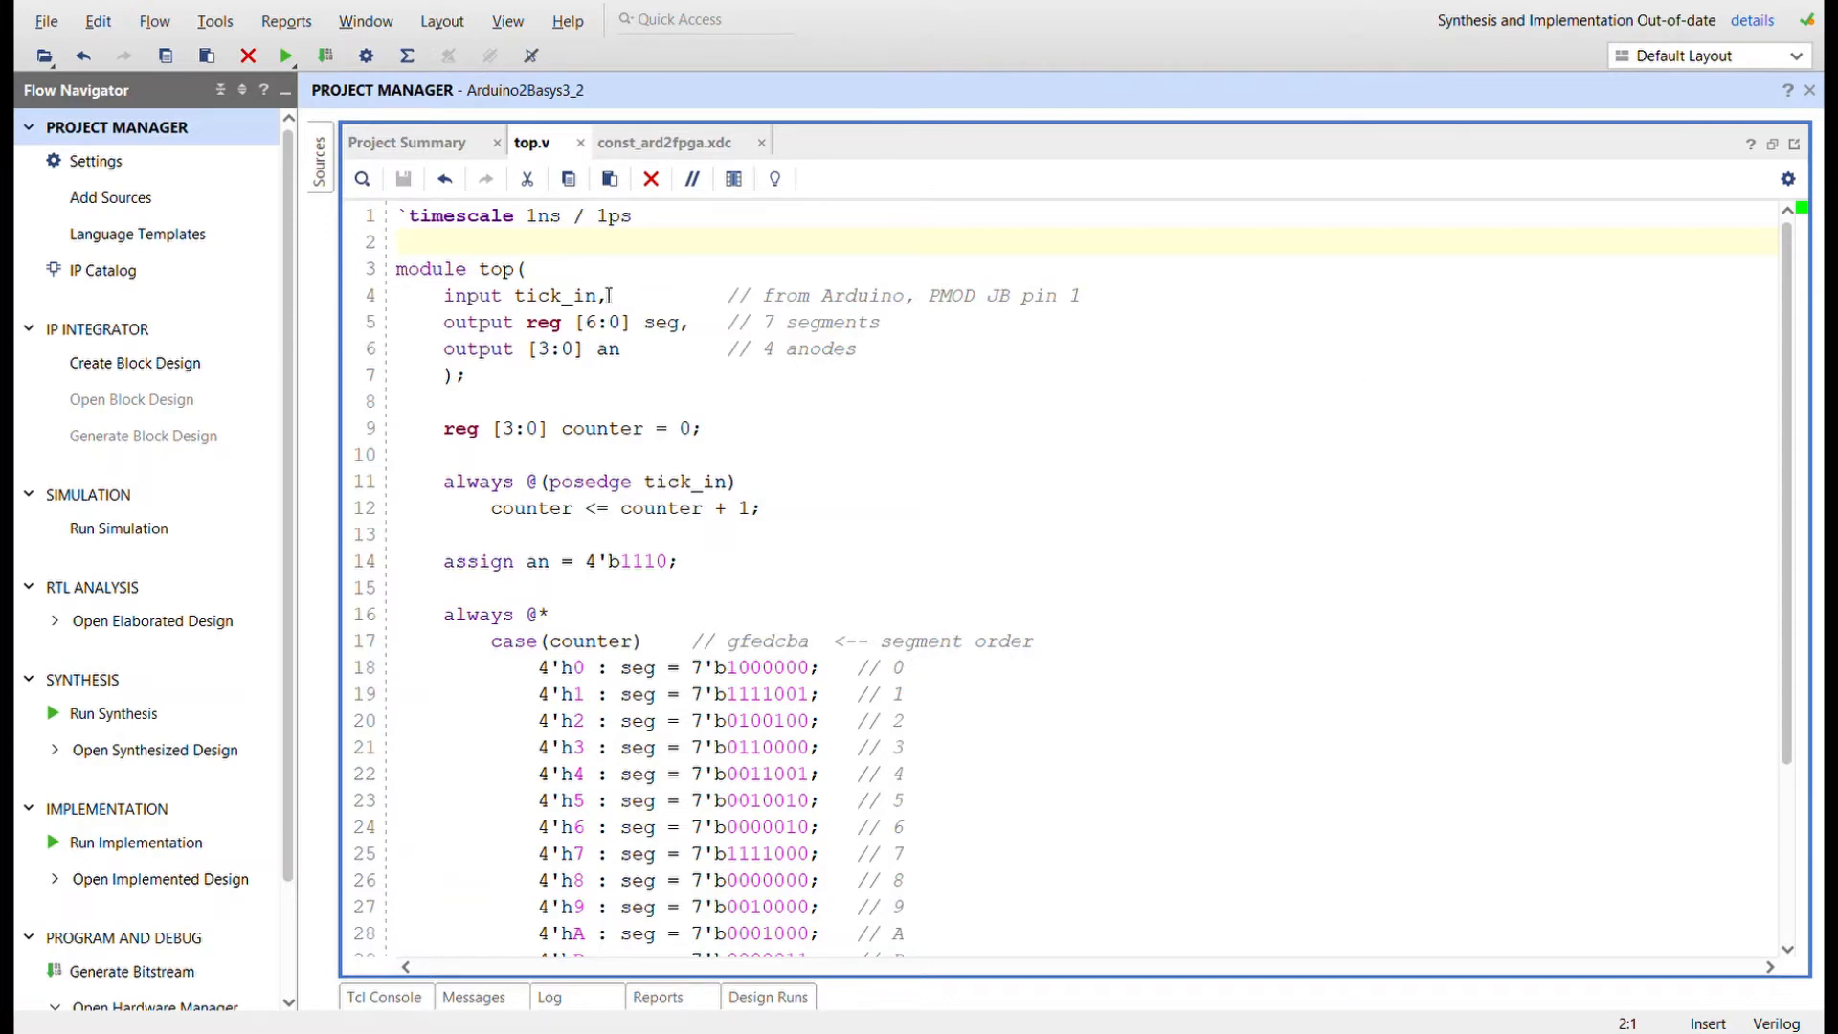
Review const_ard2fpga.xdc: seven-segment and anode pins, then tick_in assigned to Pmod JB pin A14.
{"action": "left_click", "coordinate": [579, 322]}
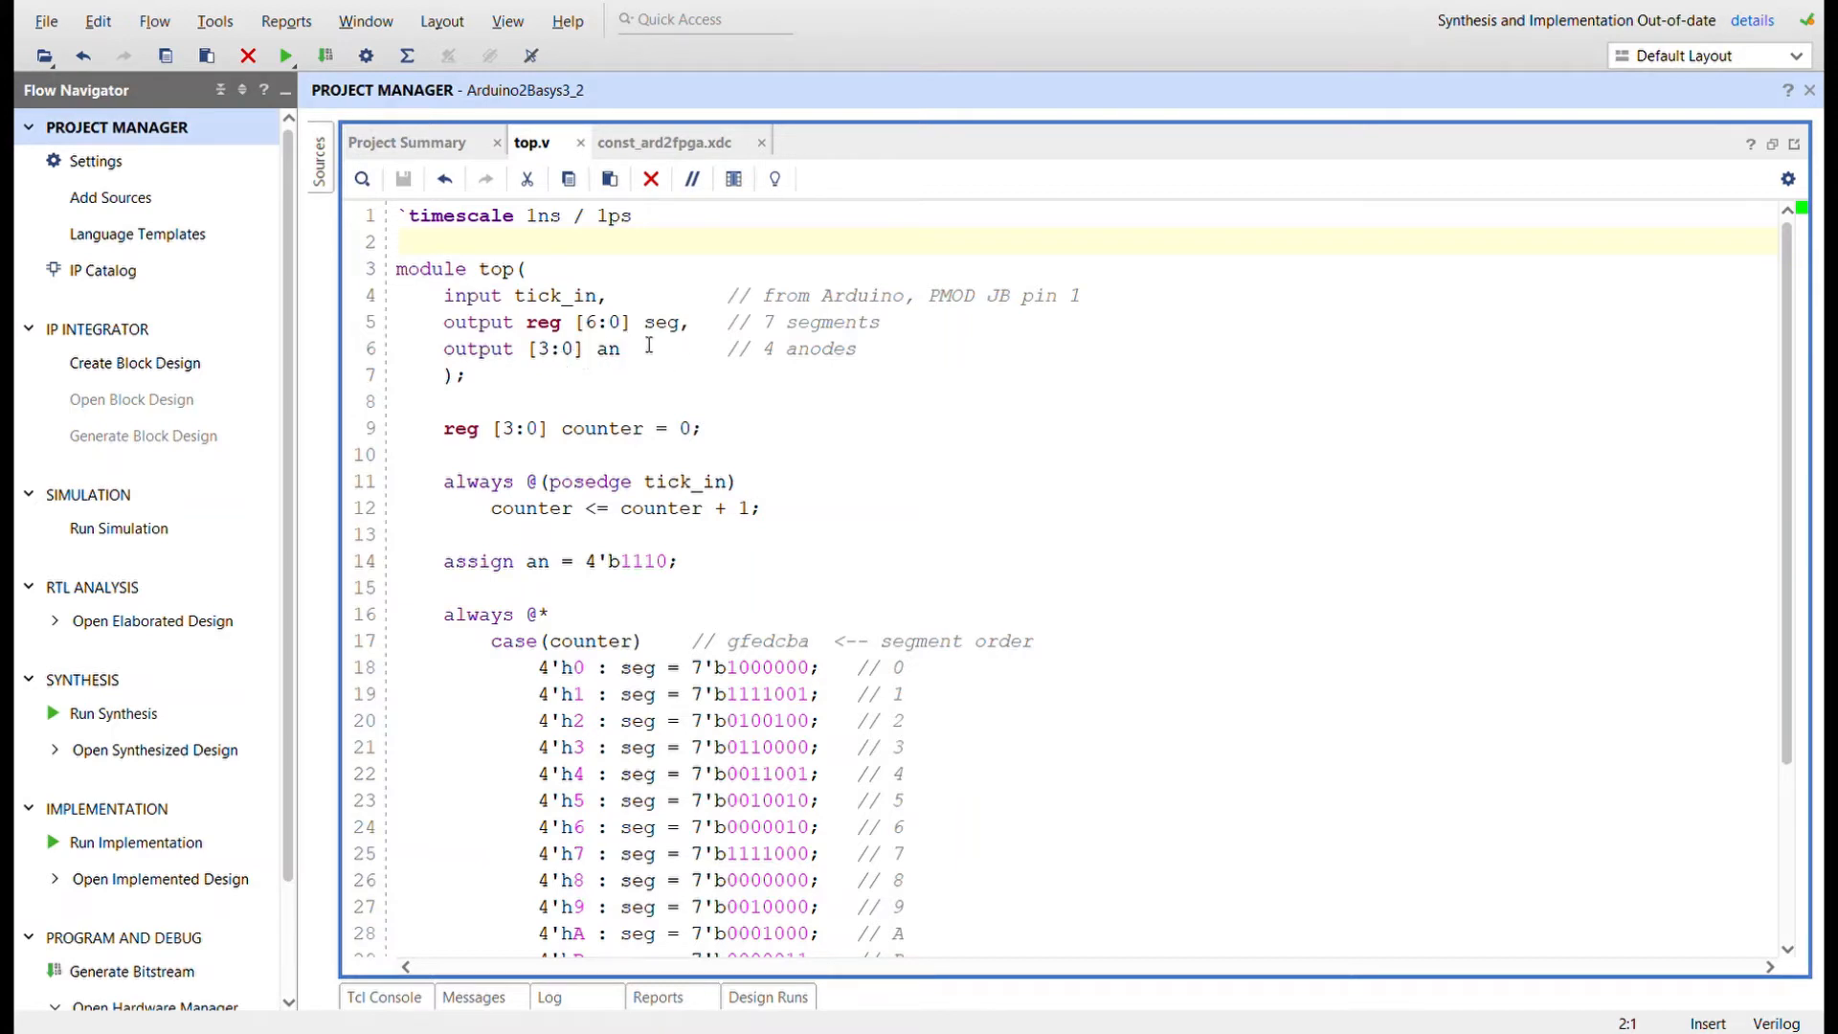
{"action": "mouse_move", "coordinate": [473, 442]}
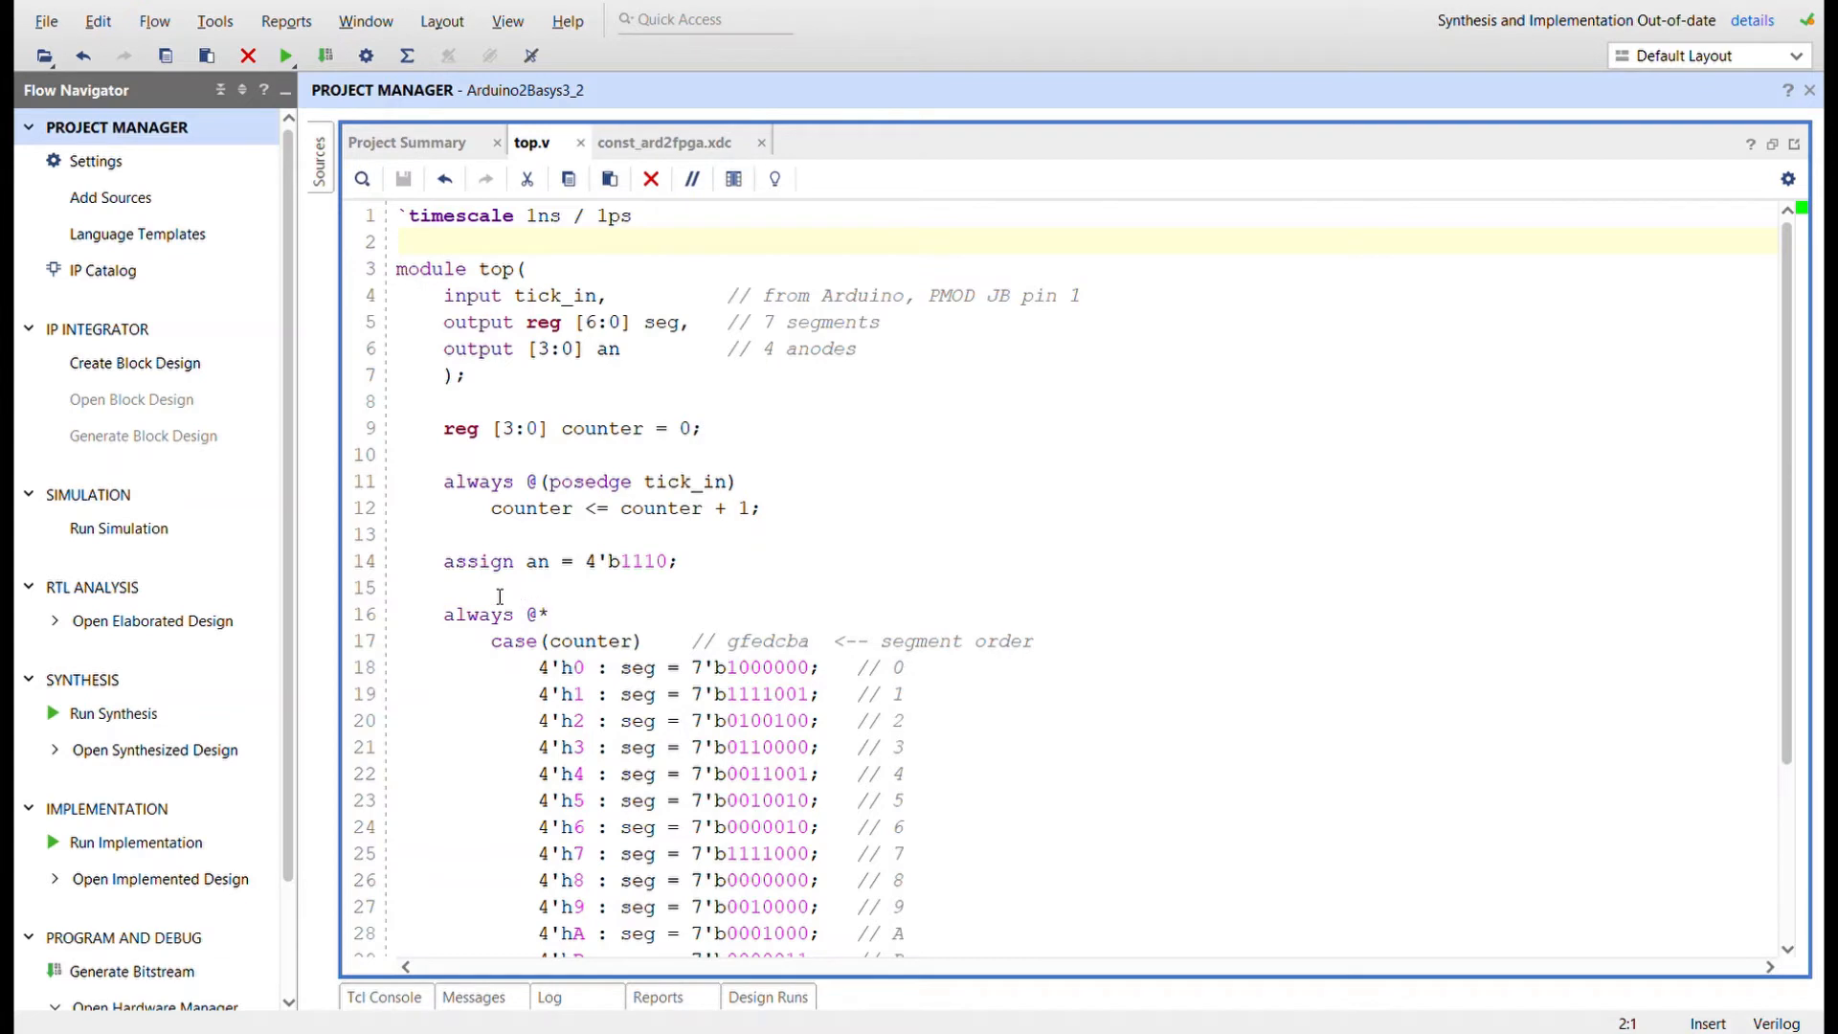
{"action": "mouse_move", "coordinate": [614, 370]}
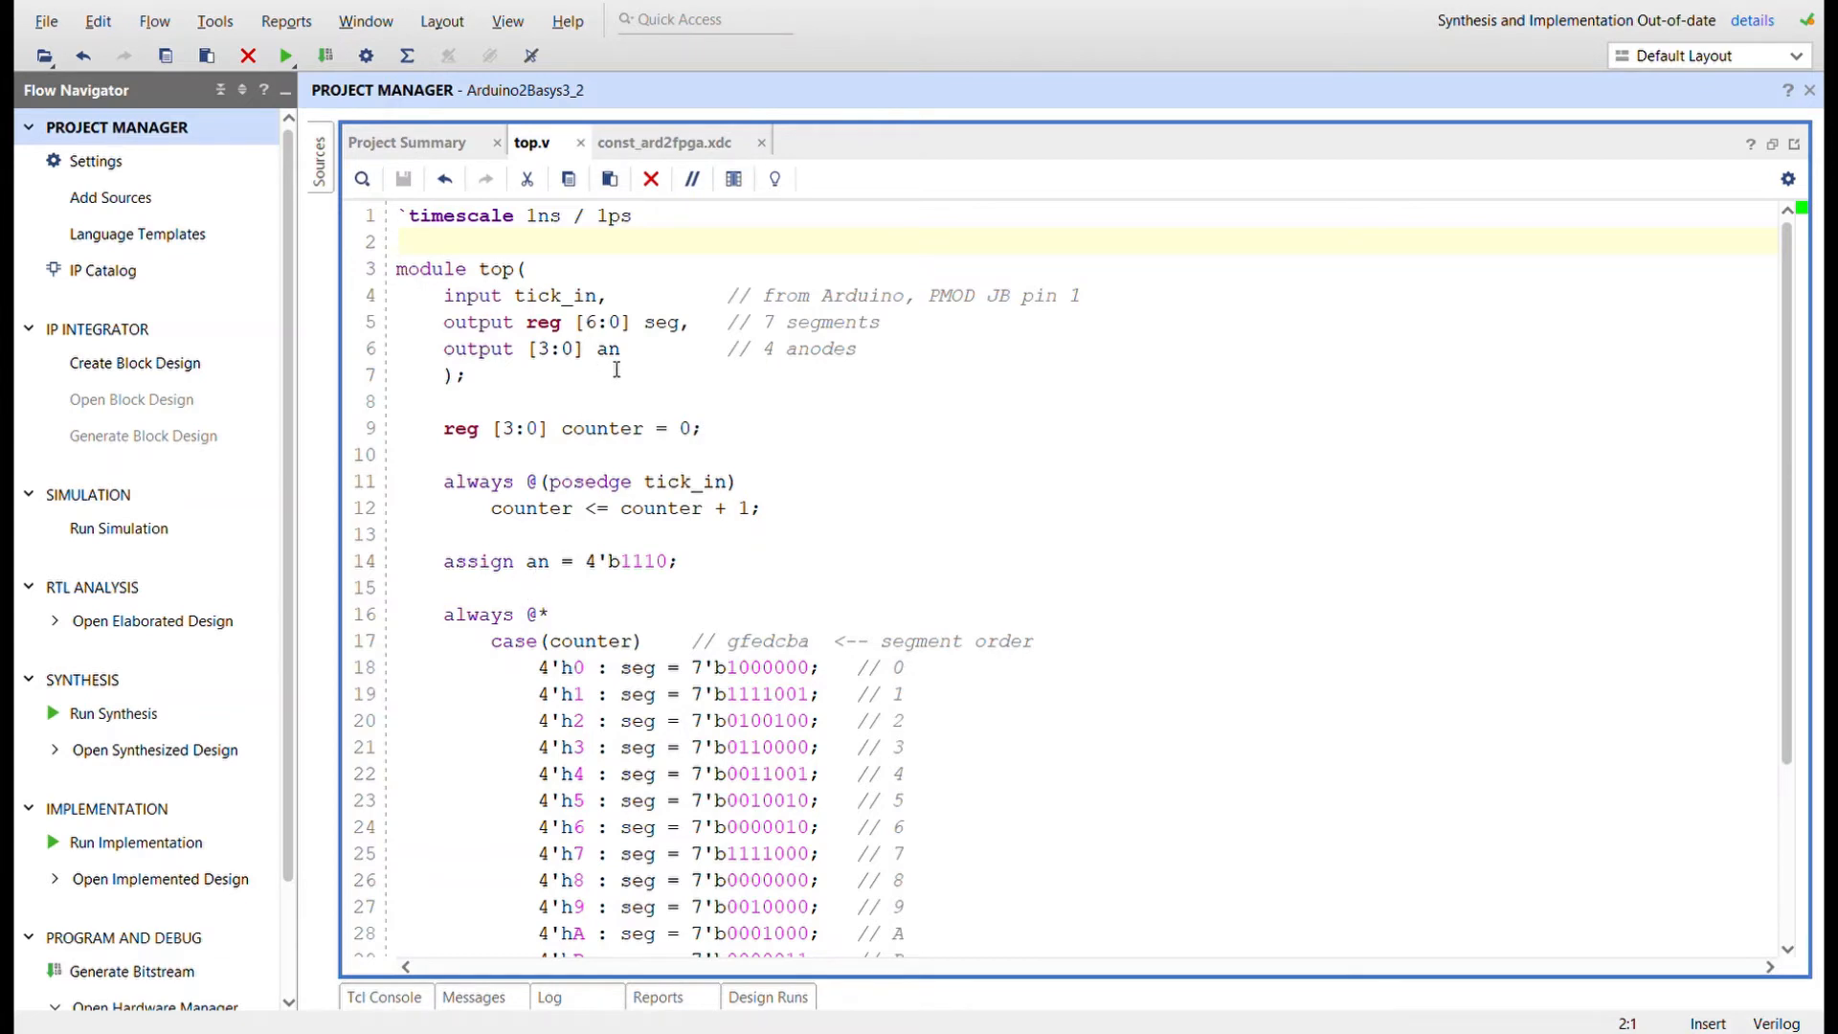
{"action": "mouse_move", "coordinate": [664, 578]}
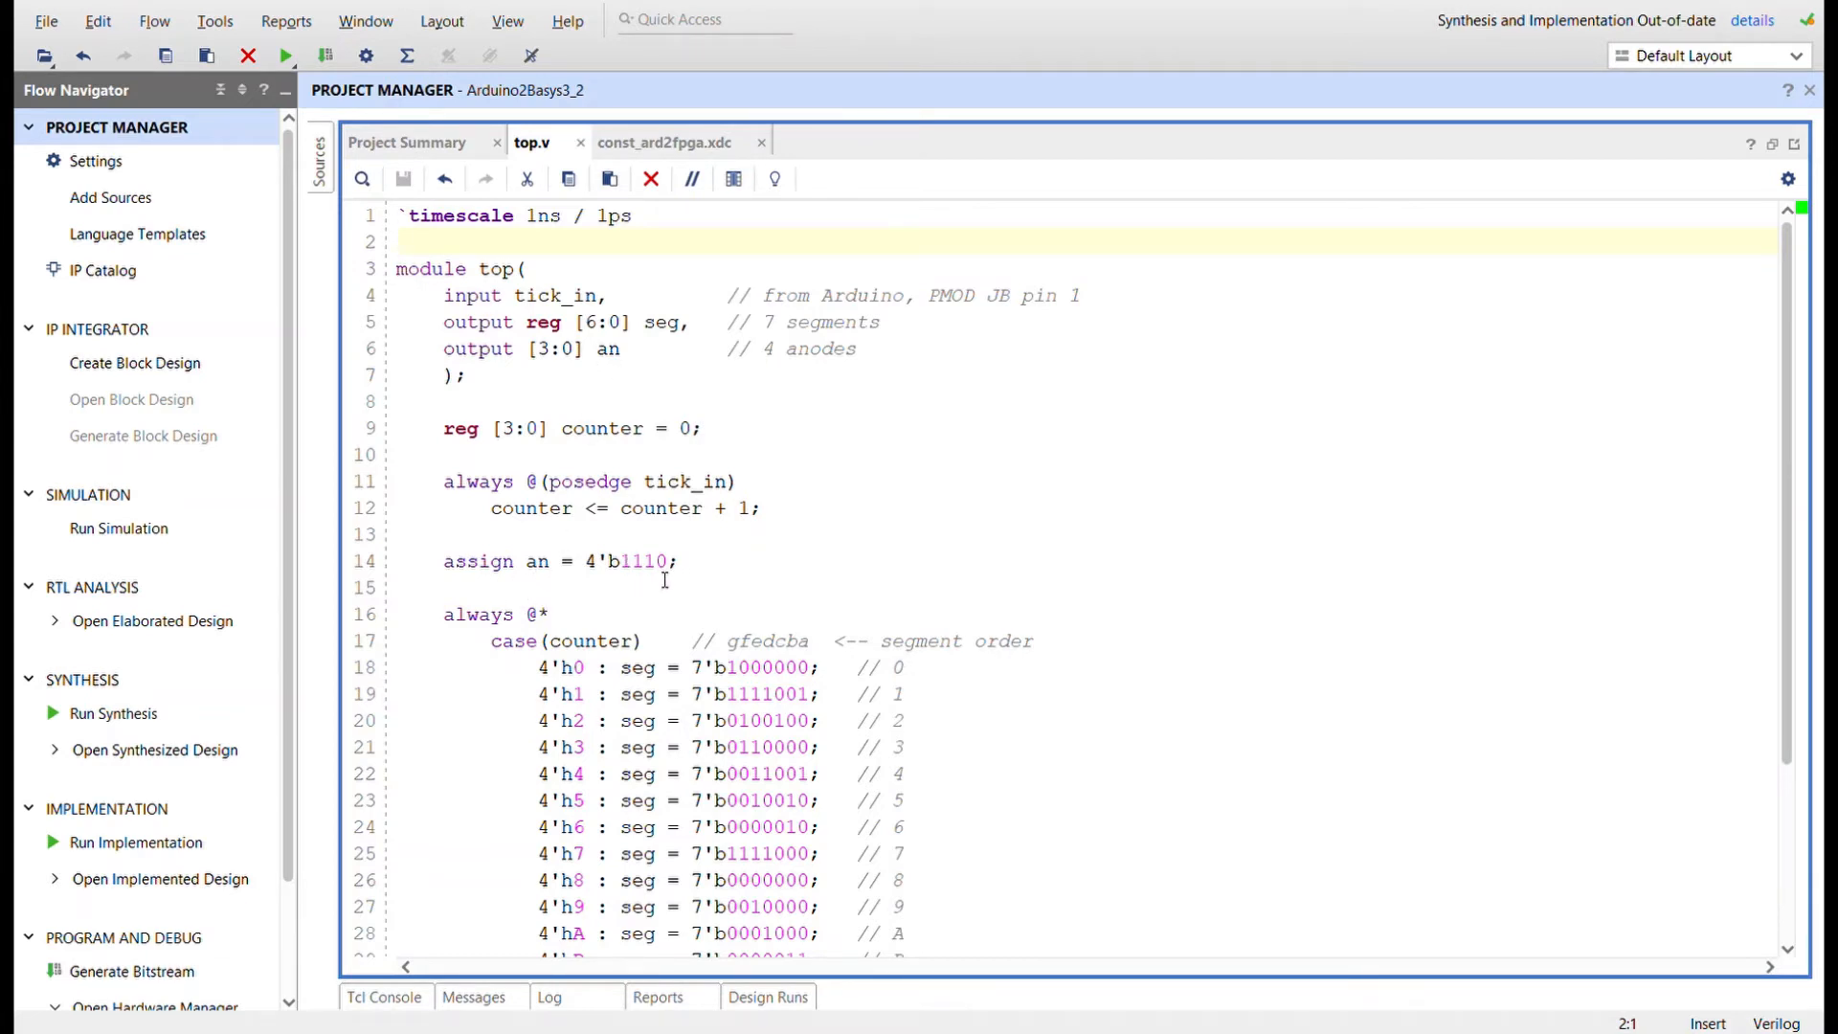
{"action": "mouse_move", "coordinate": [1005, 605]}
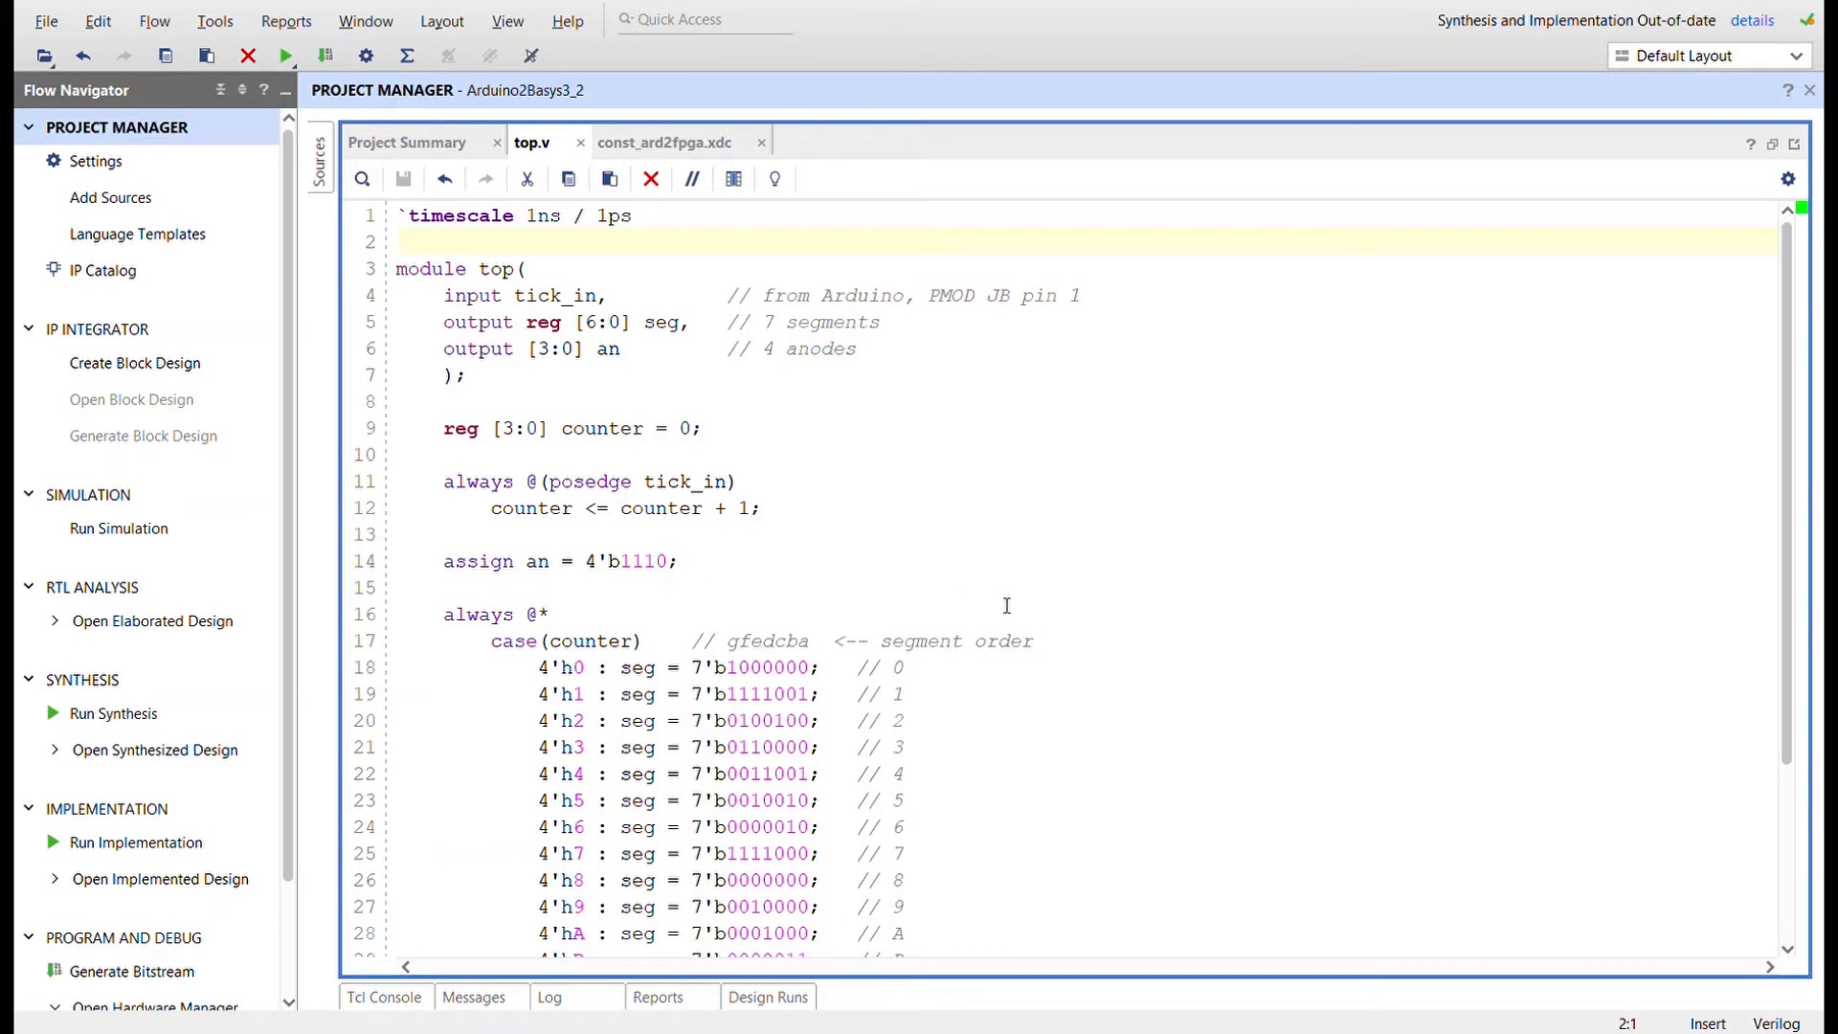
{"action": "scroll", "scroll_direction": "down", "scroll_amount": 3}
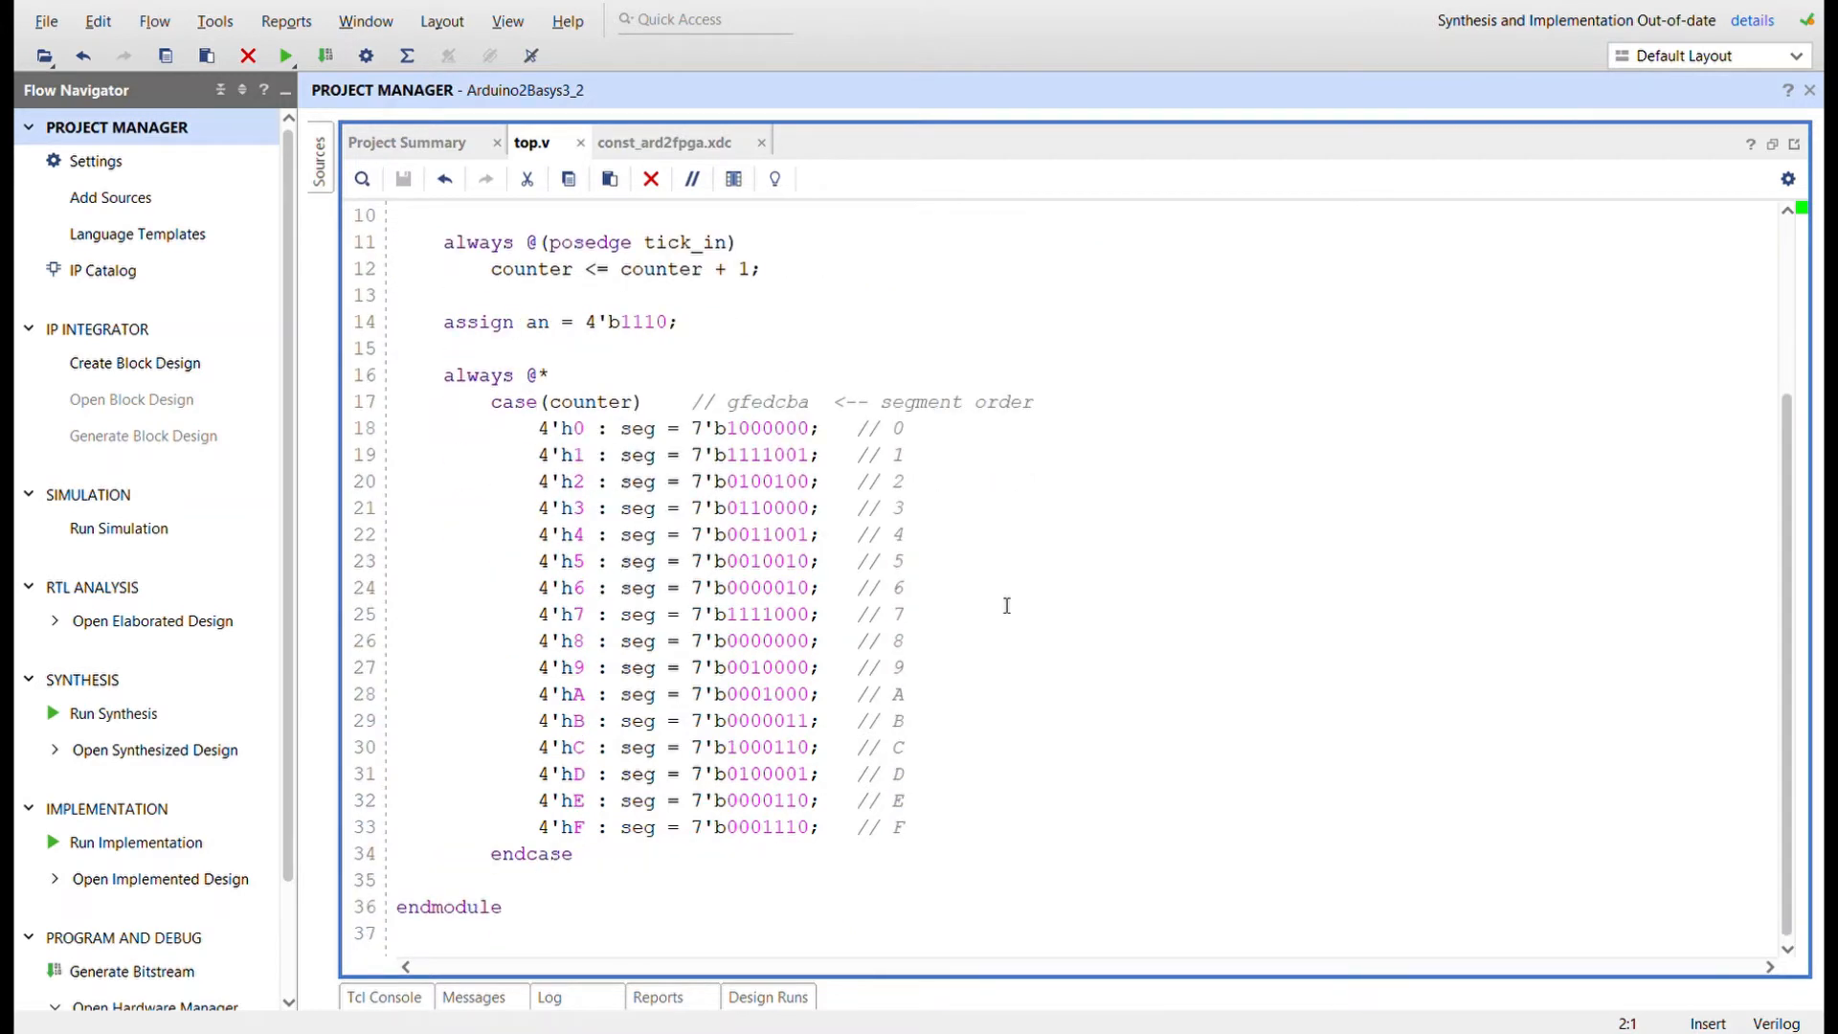
{"action": "mouse_move", "coordinate": [842, 496]}
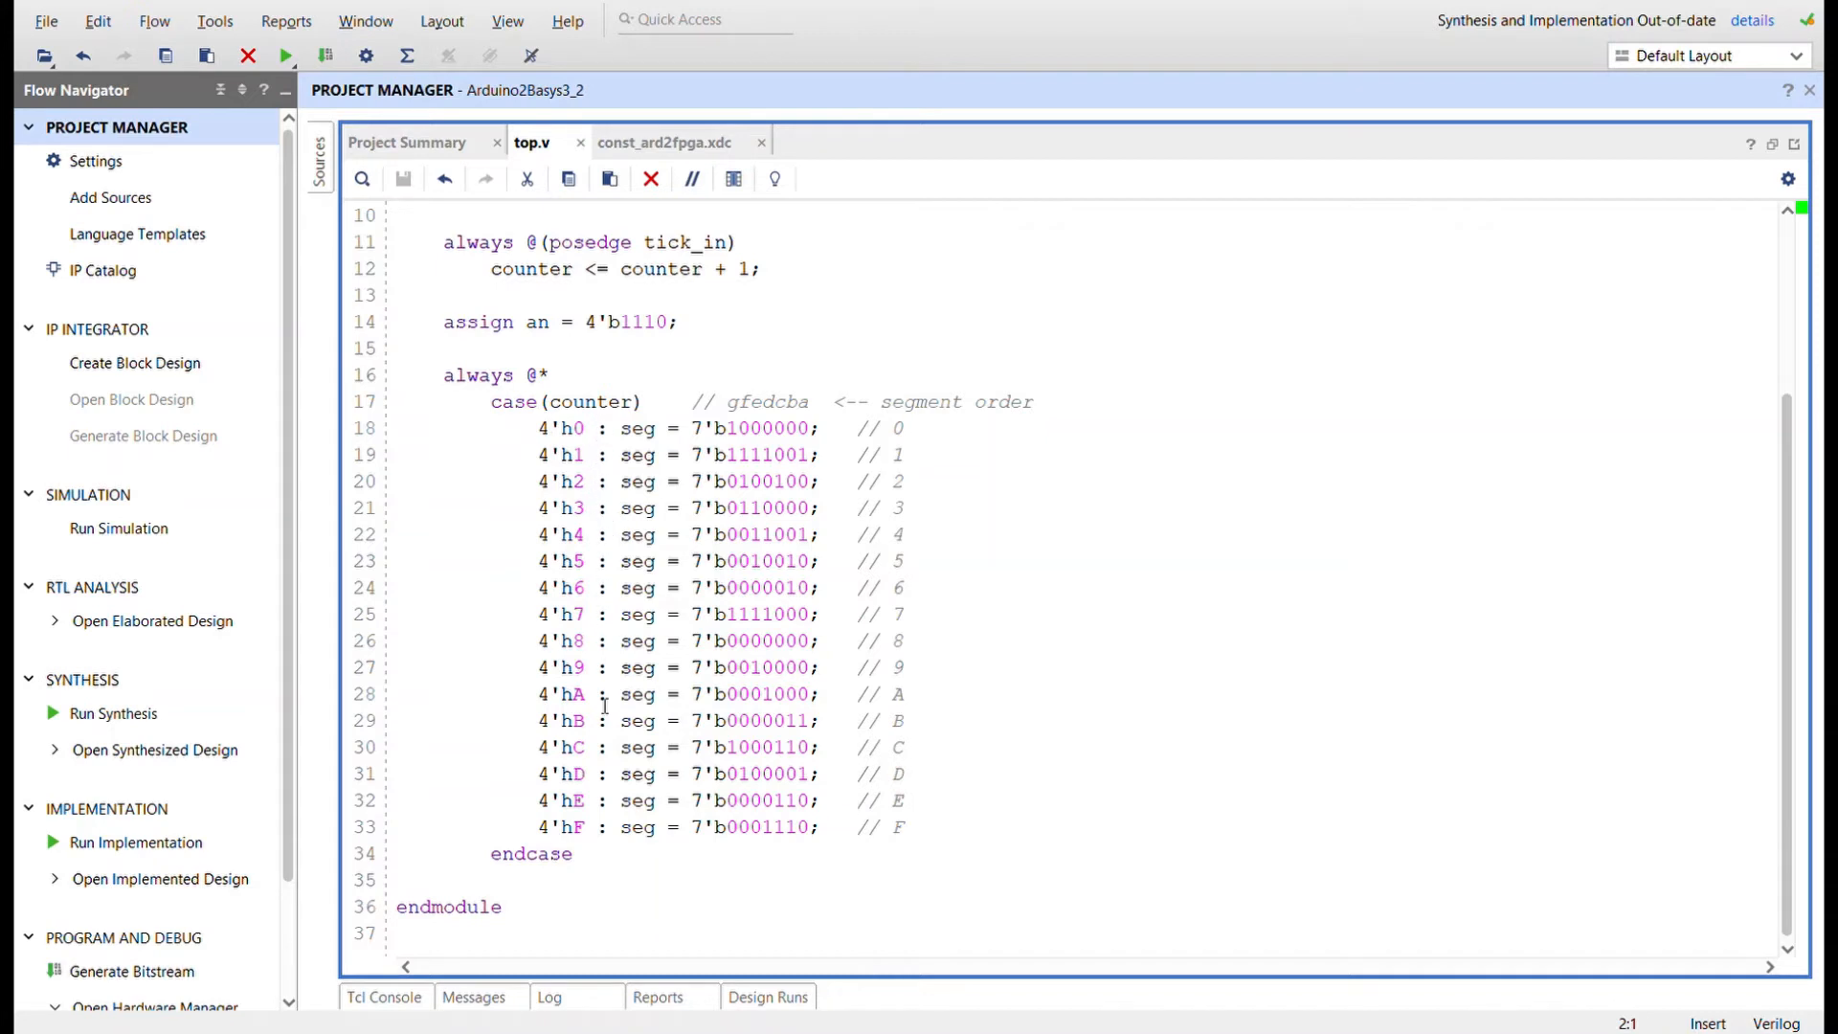
{"action": "mouse_move", "coordinate": [844, 441]}
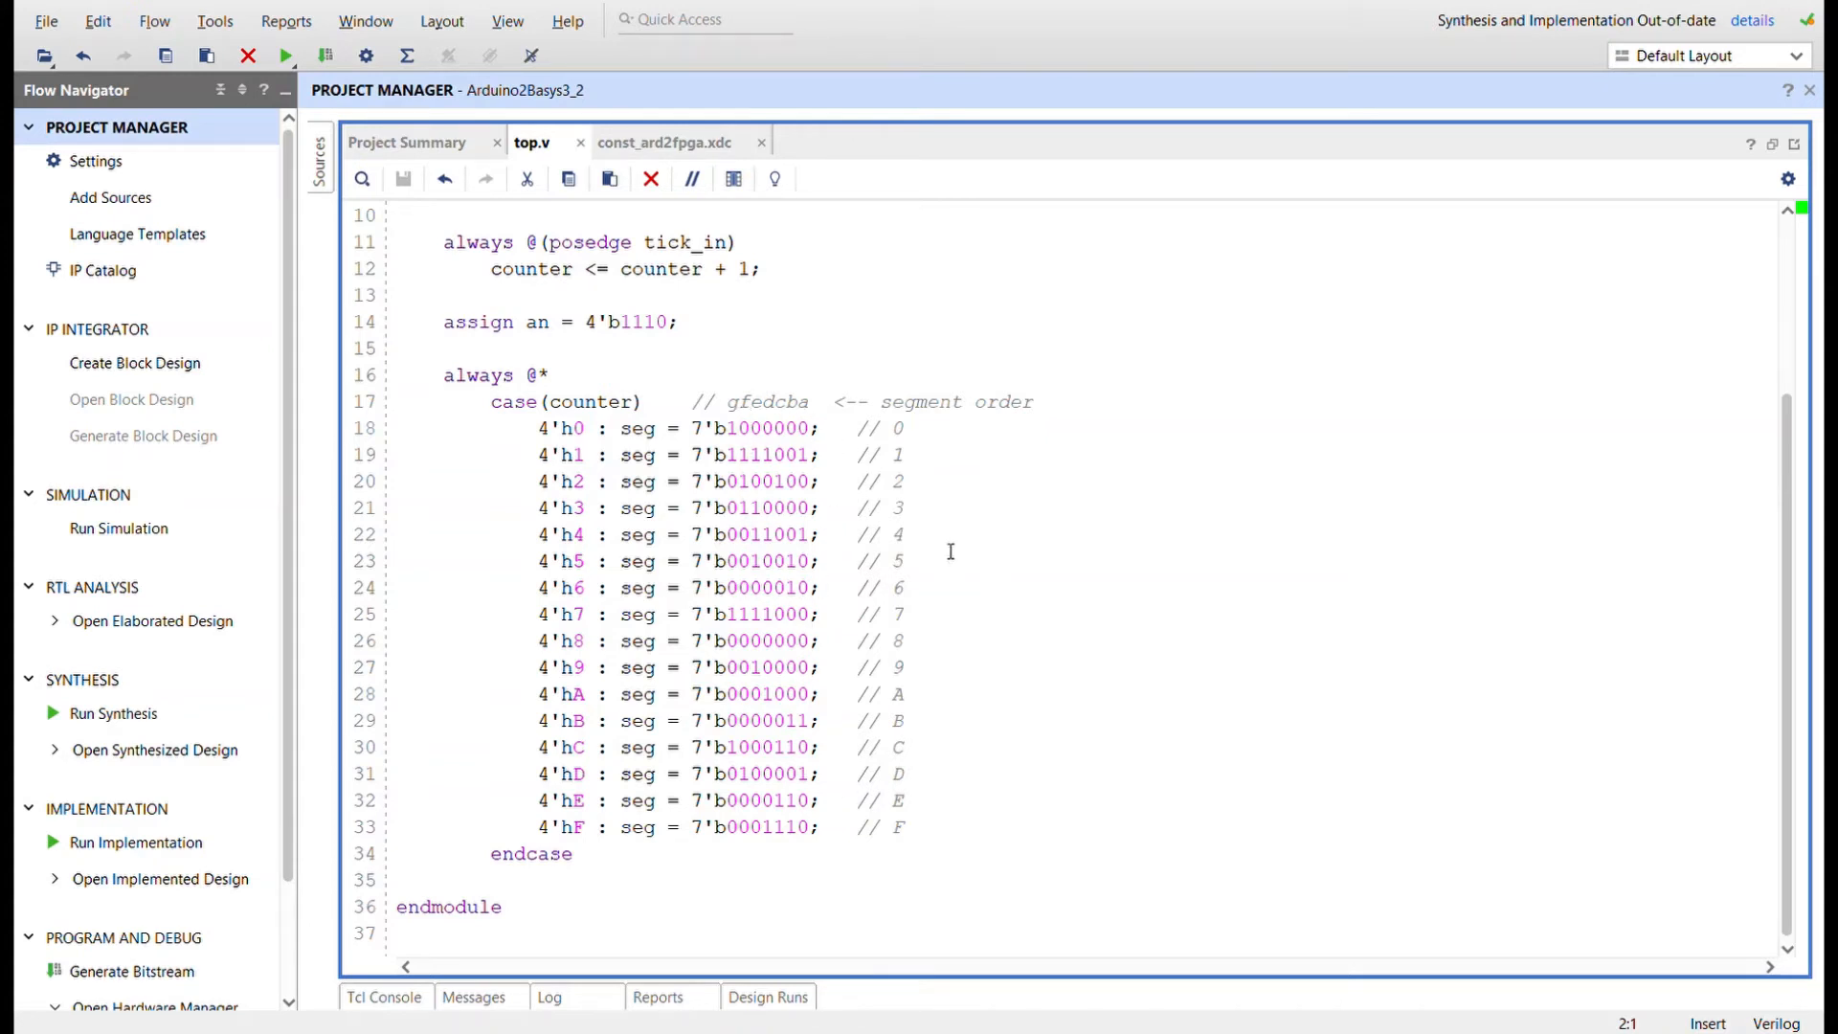
{"action": "mouse_move", "coordinate": [1066, 804]}
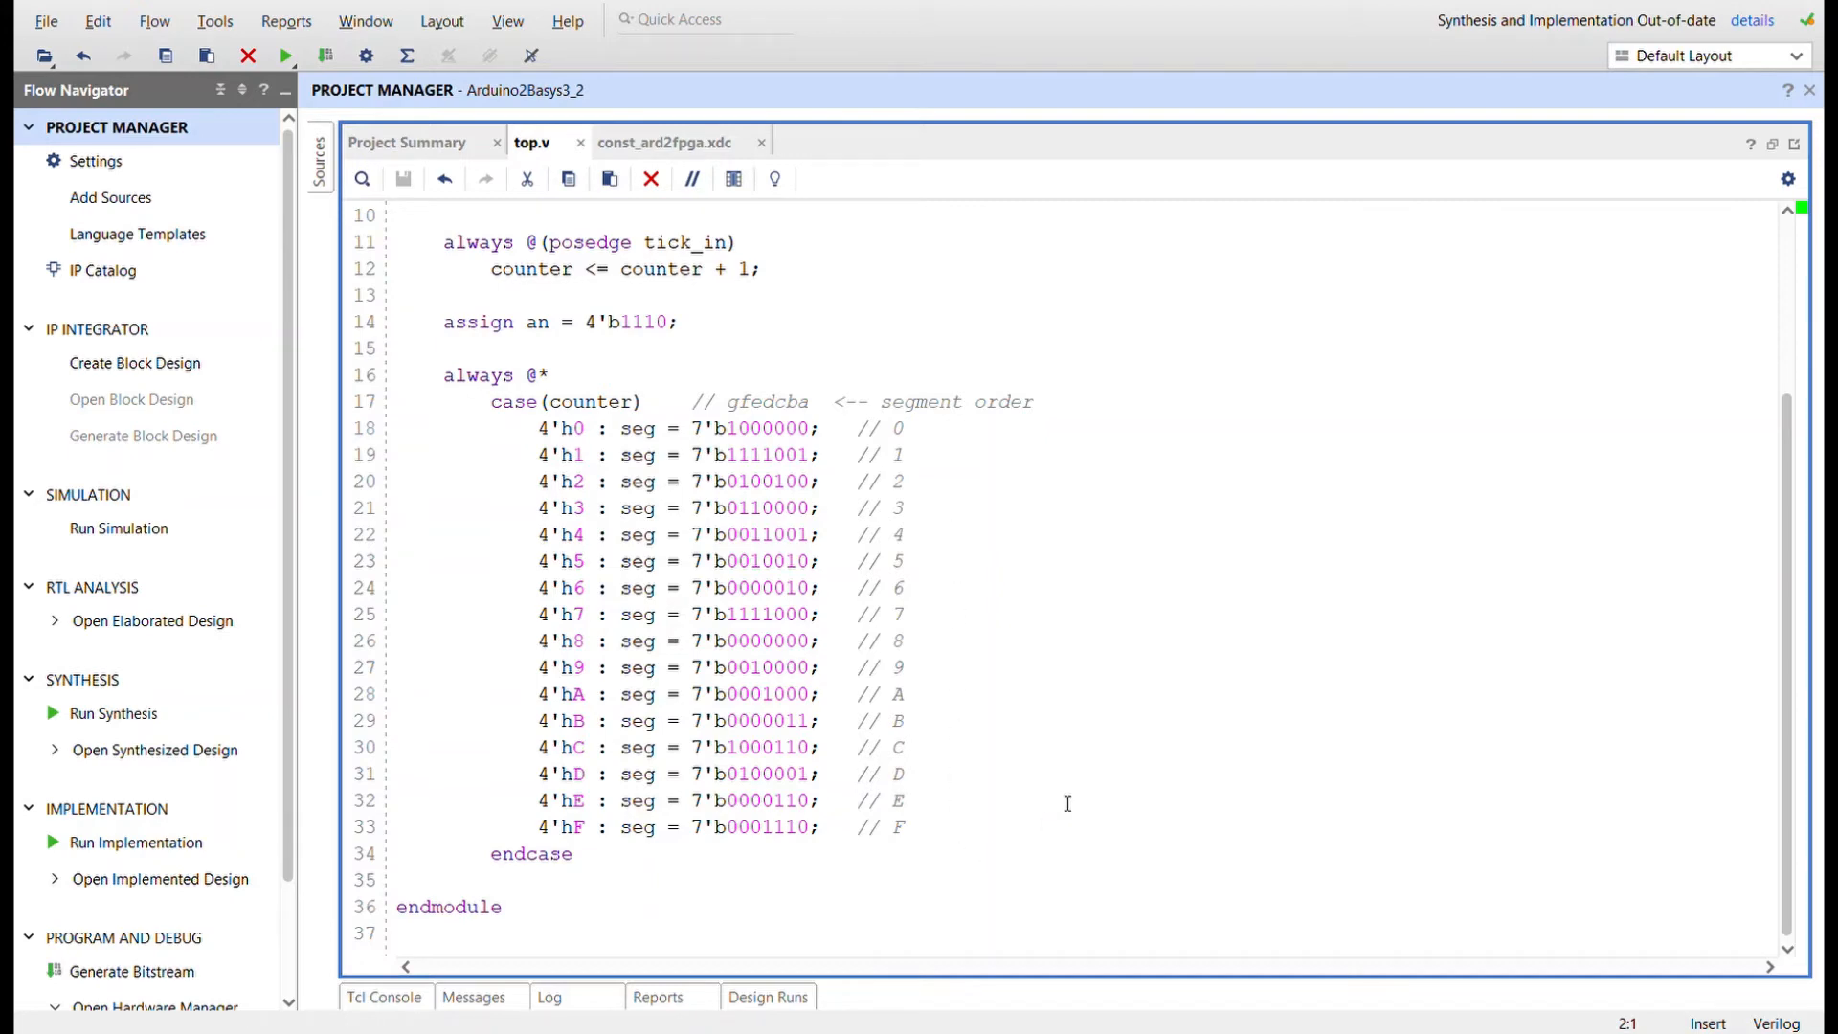
{"action": "left_click", "coordinate": [664, 142]}
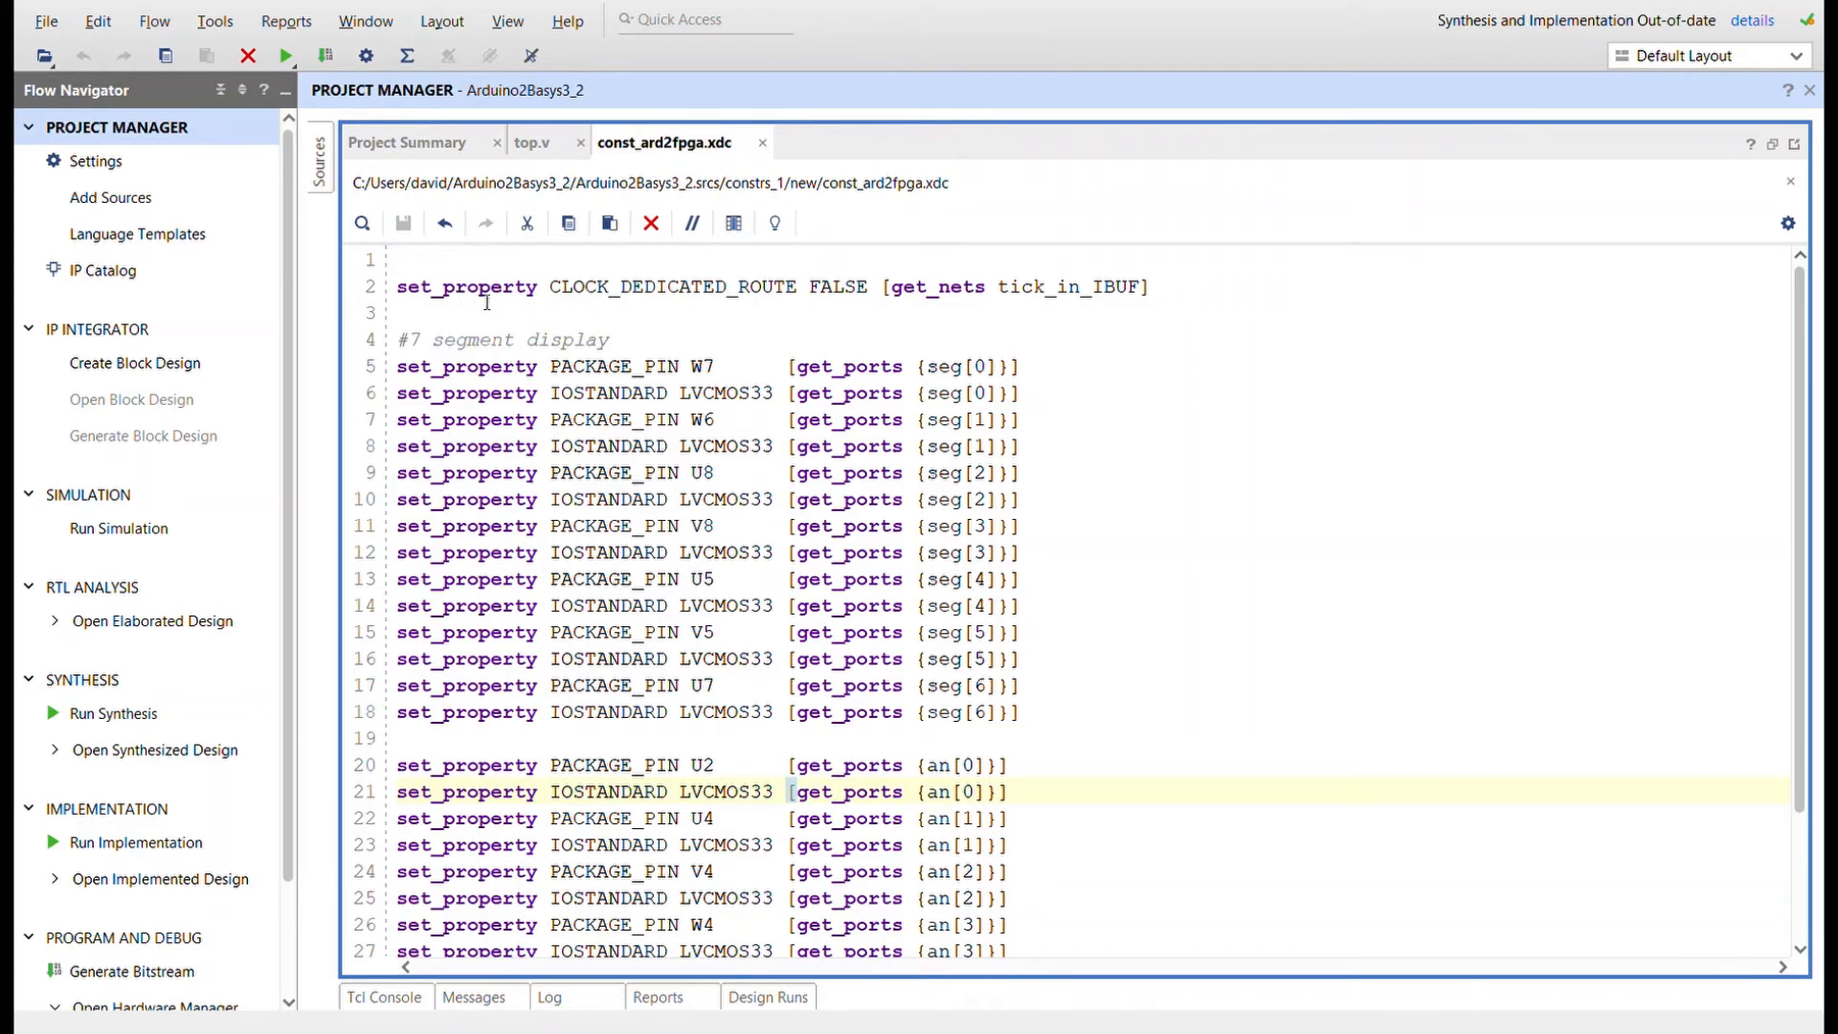
{"action": "mouse_move", "coordinate": [938, 287]}
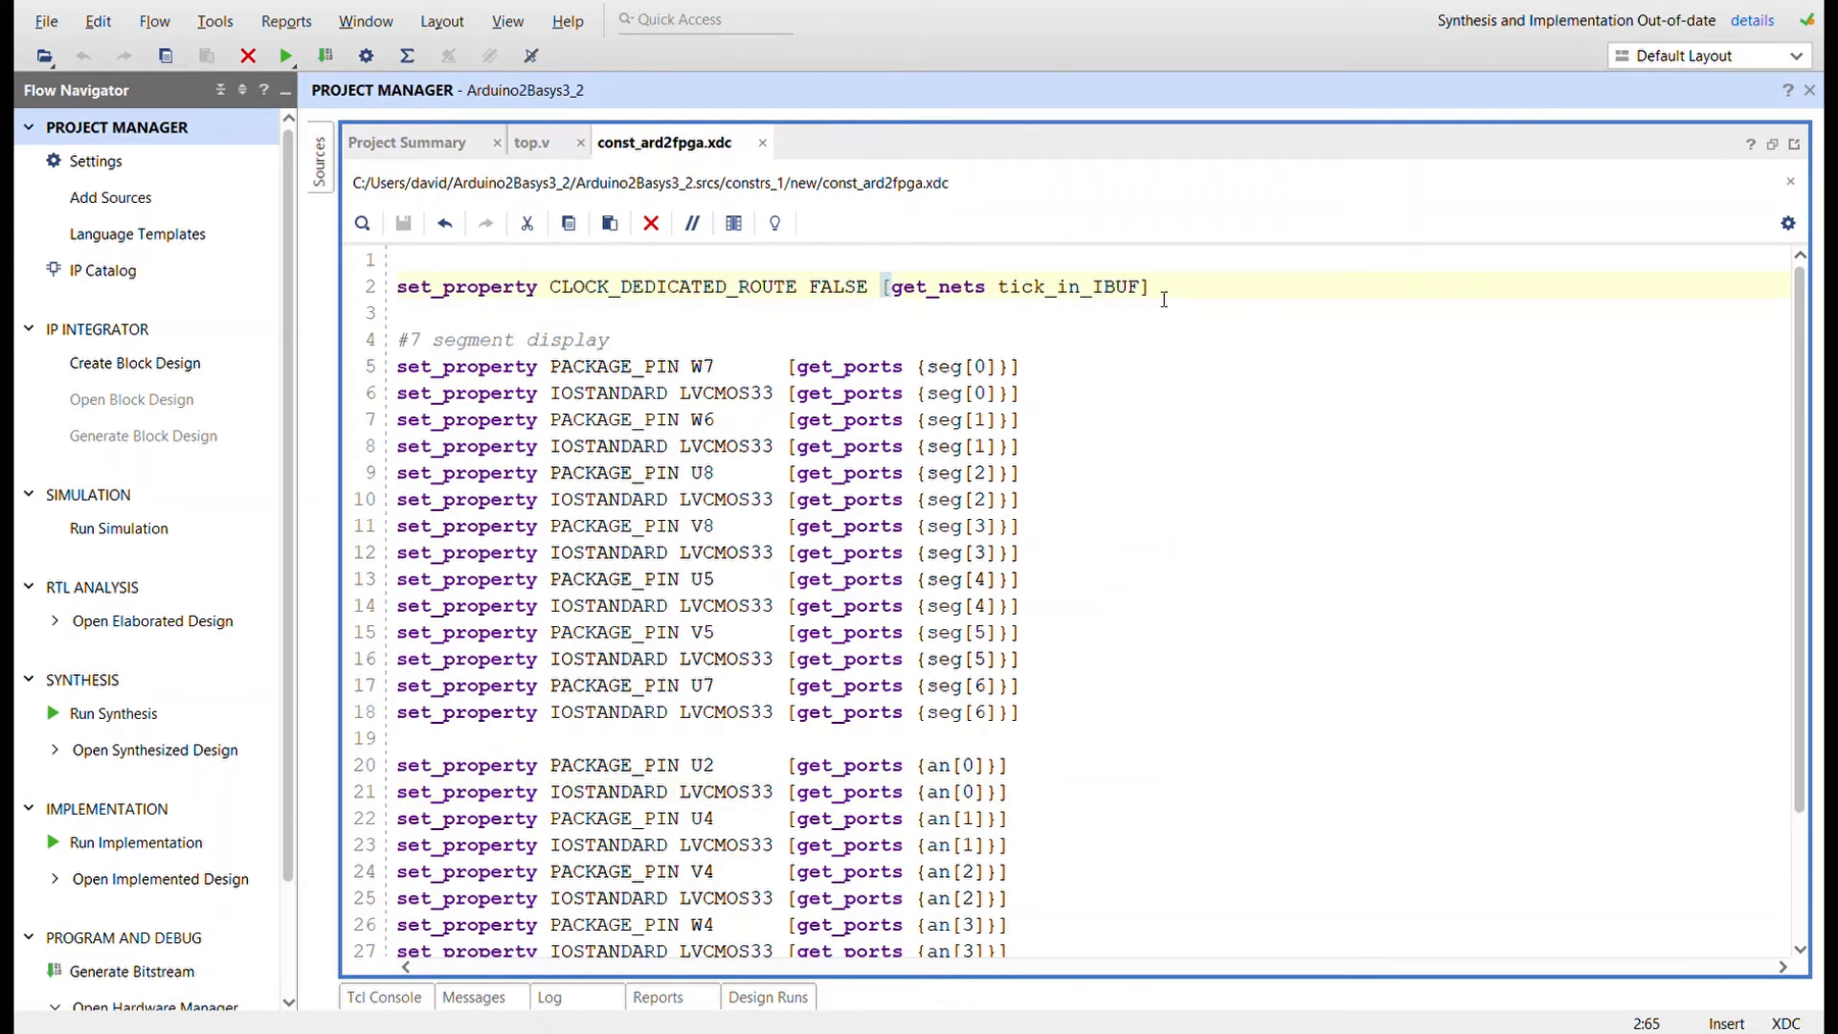
{"action": "mouse_move", "coordinate": [1145, 494]}
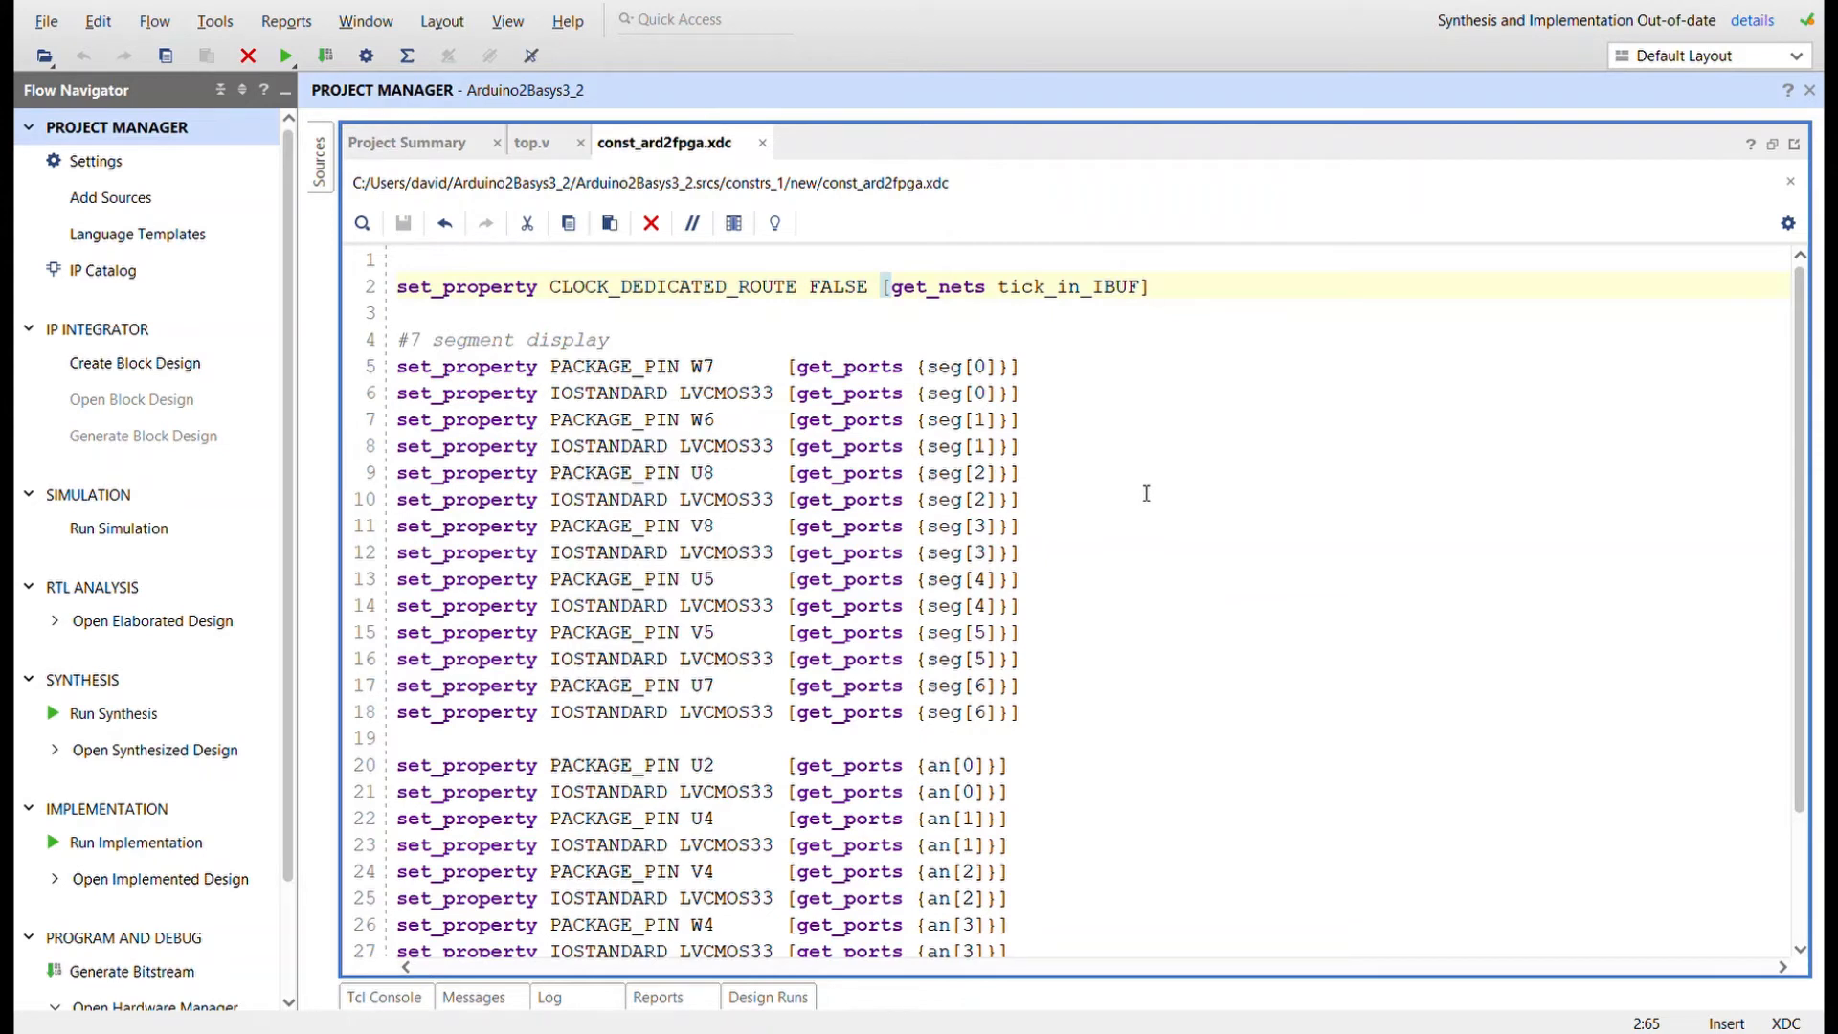
{"action": "mouse_move", "coordinate": [1426, 452]}
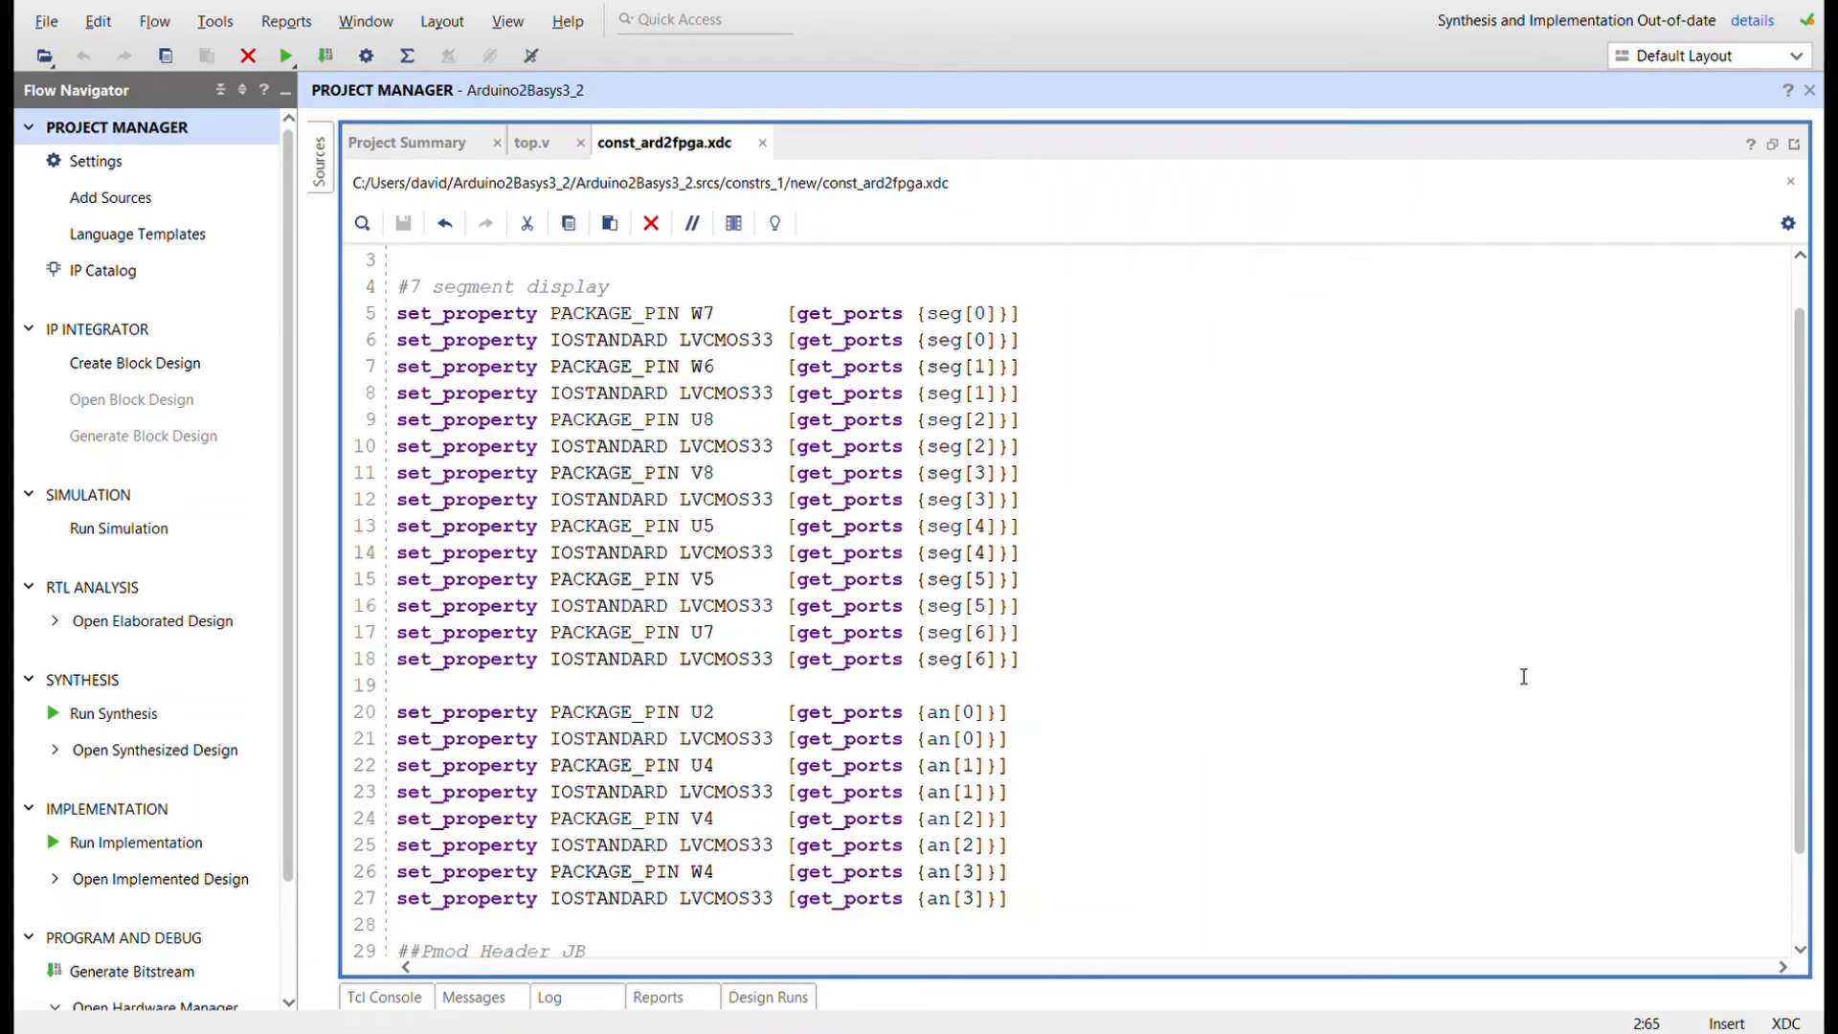
{"action": "scroll", "scroll_direction": "down", "scroll_amount": 3}
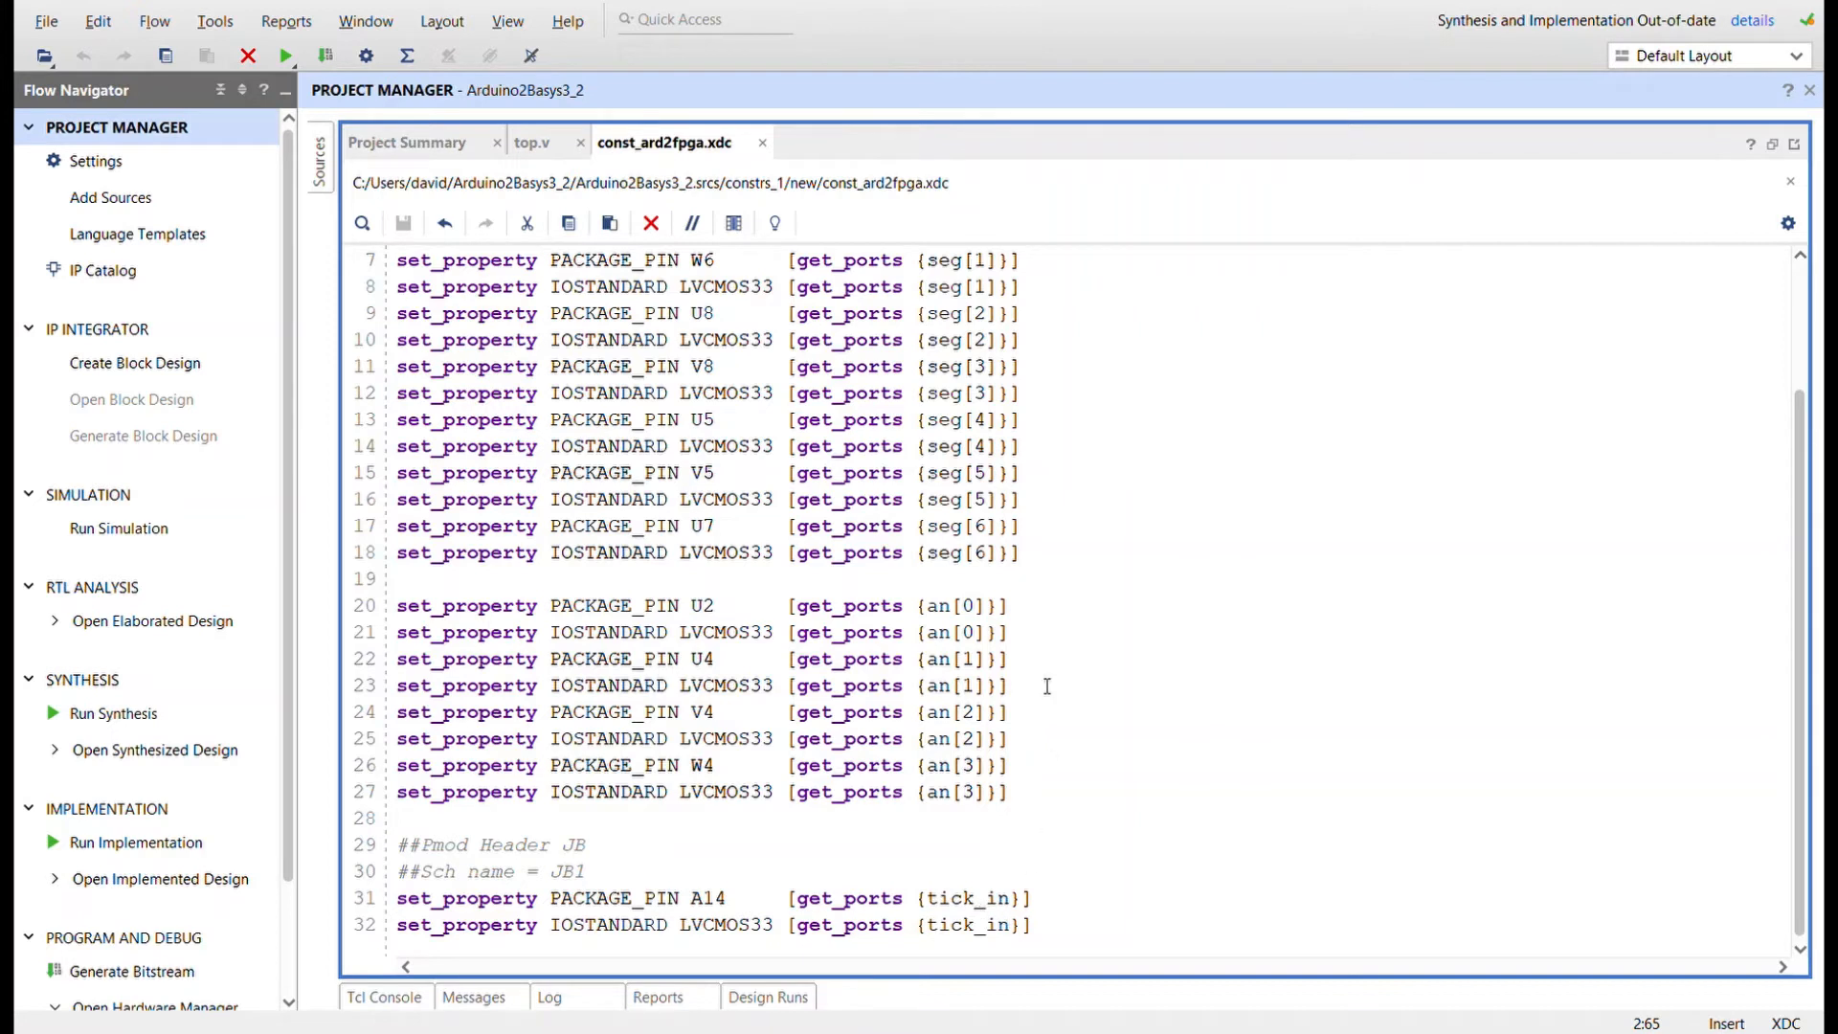
{"action": "mouse_move", "coordinate": [1430, 418]}
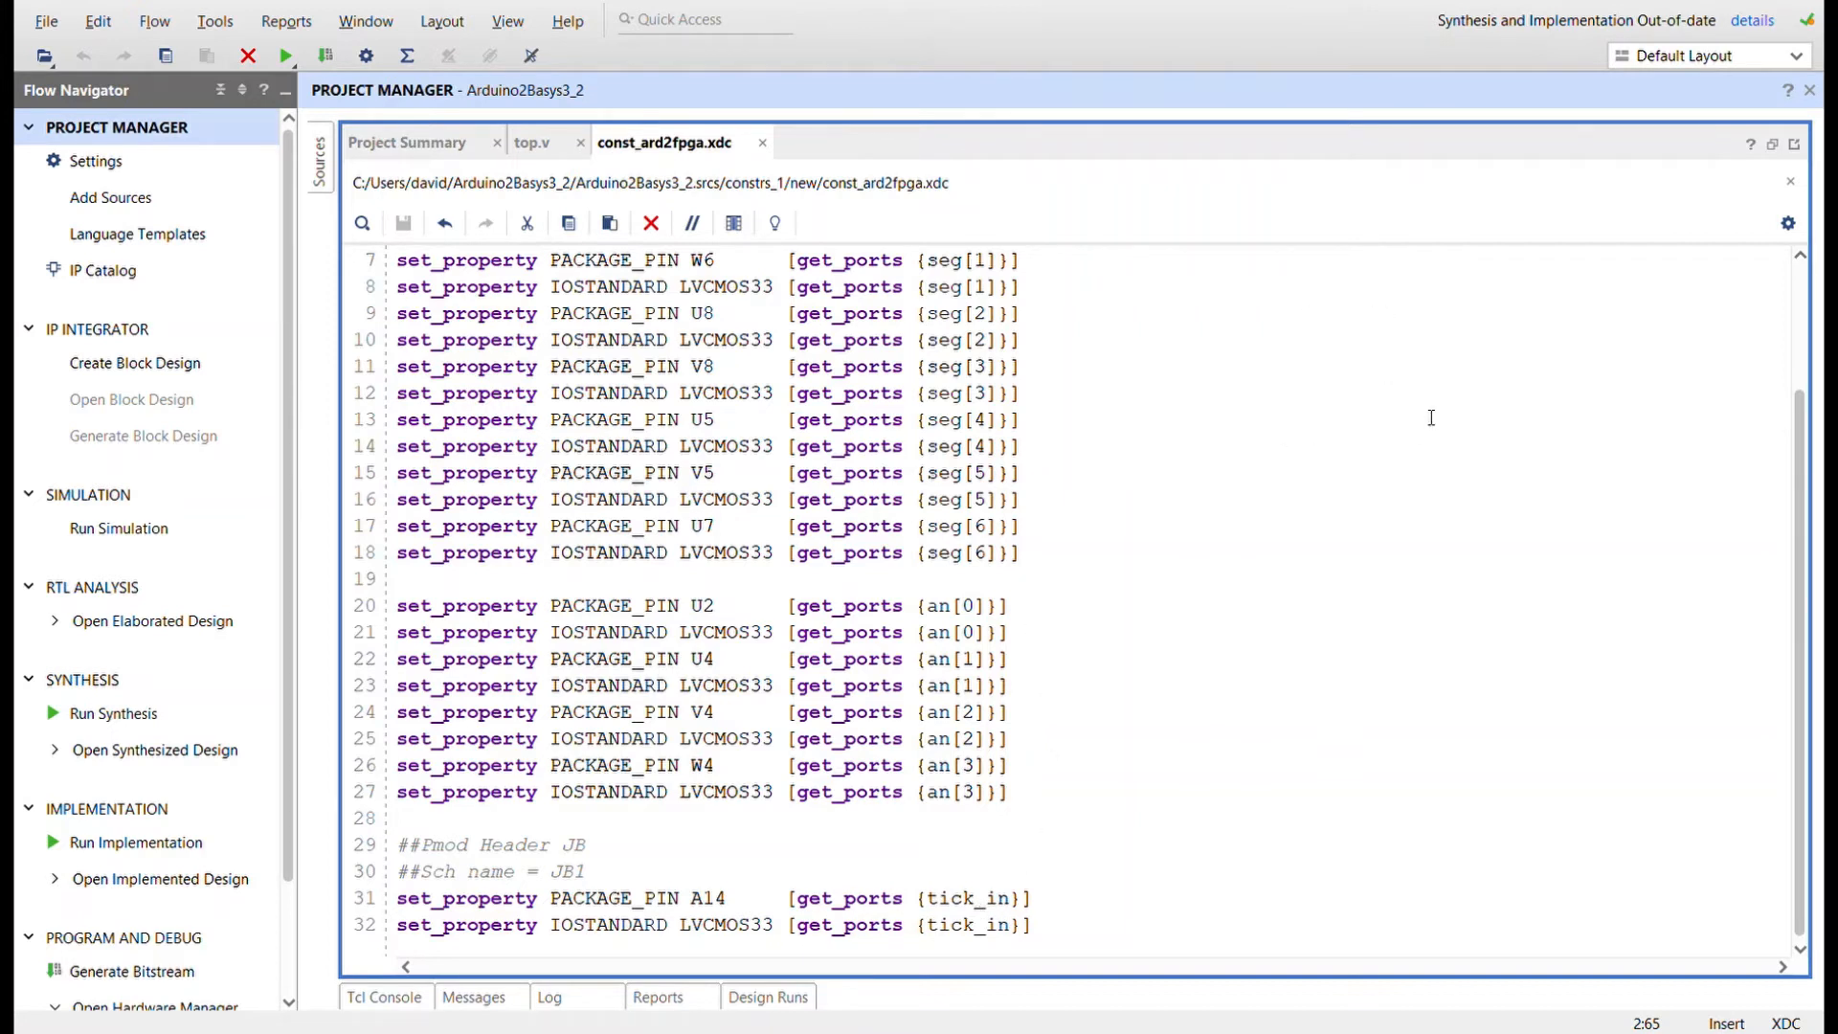
{"action": "mouse_move", "coordinate": [1559, 283]}
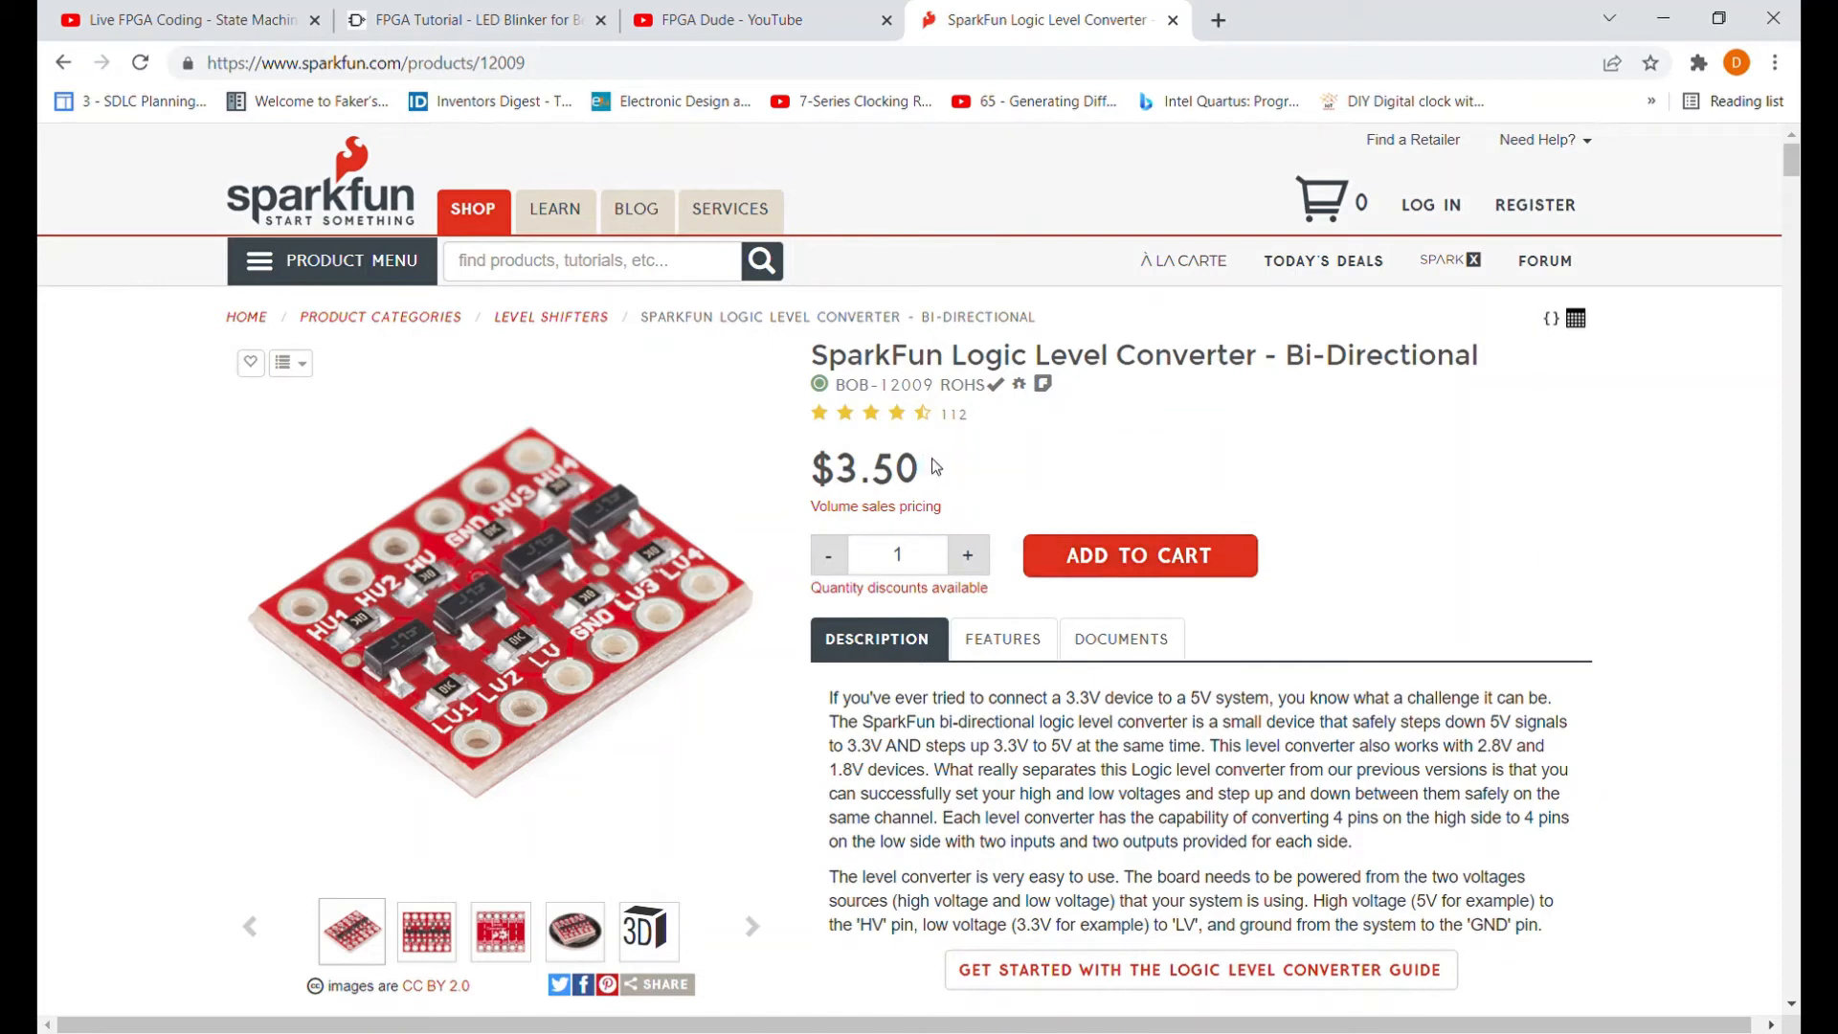
{"action": "mouse_move", "coordinate": [536, 761]}
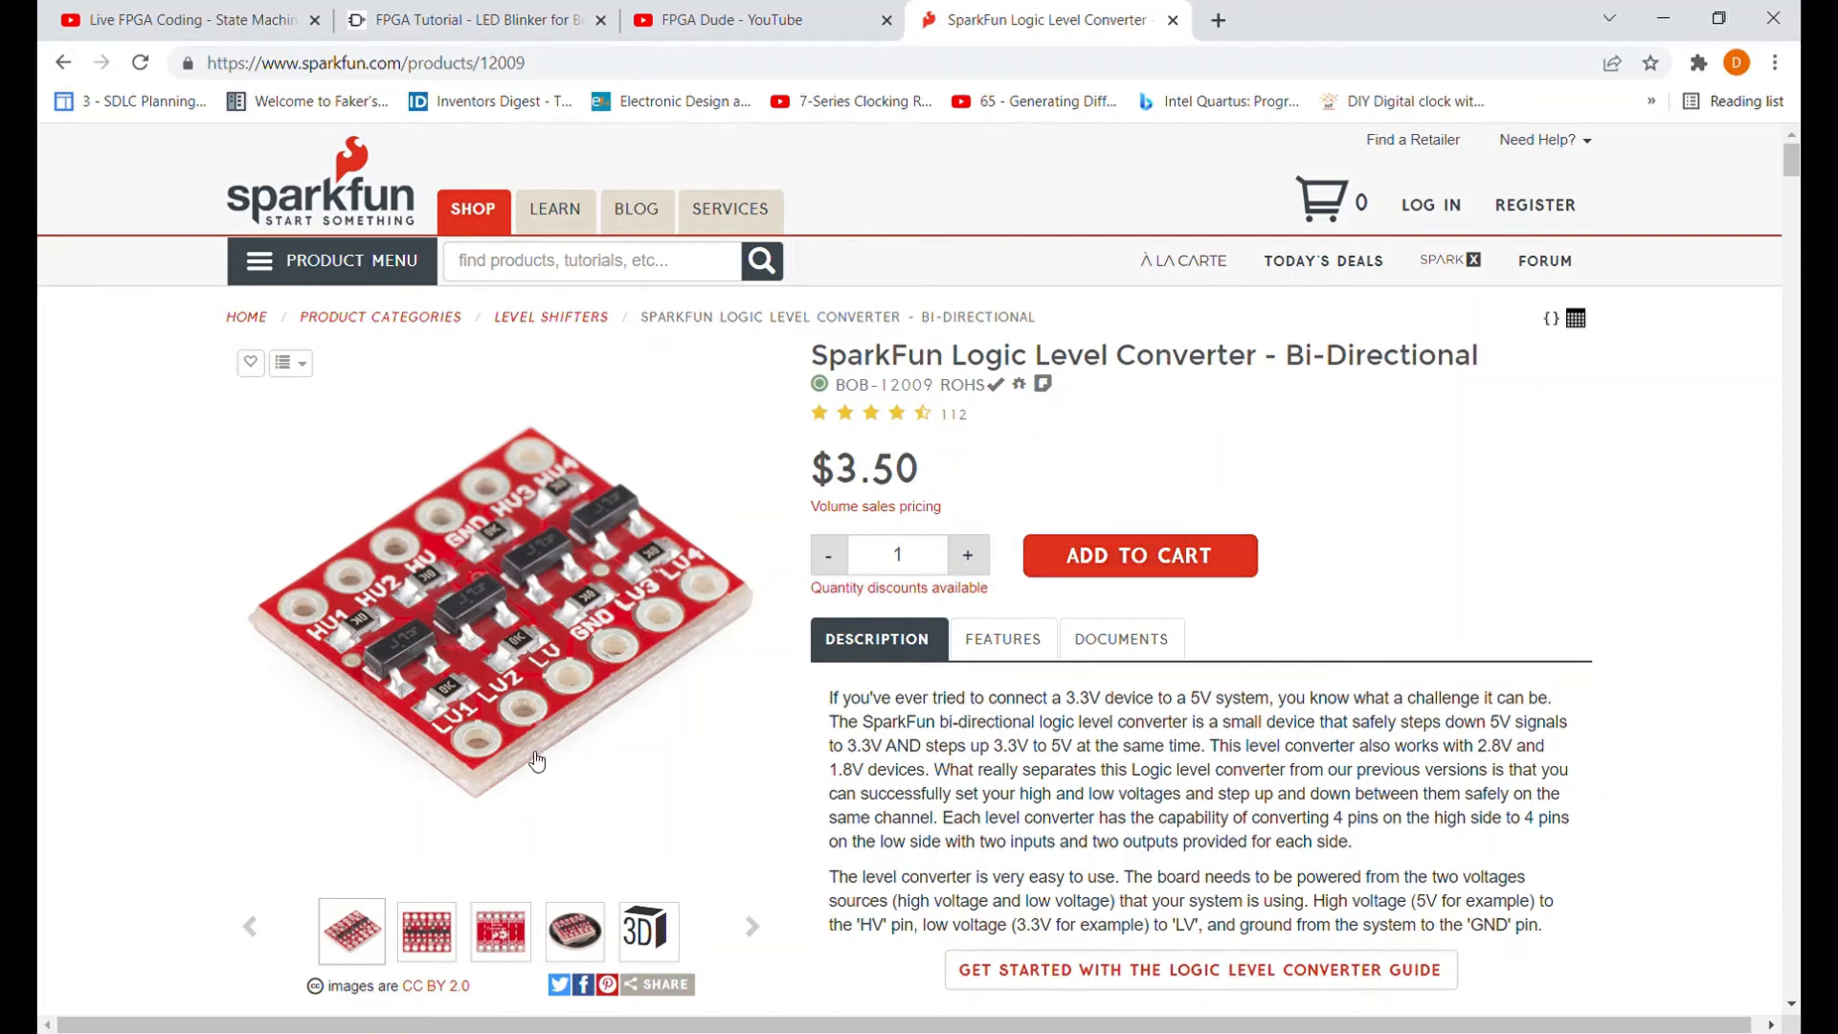
{"action": "mouse_move", "coordinate": [414, 540]}
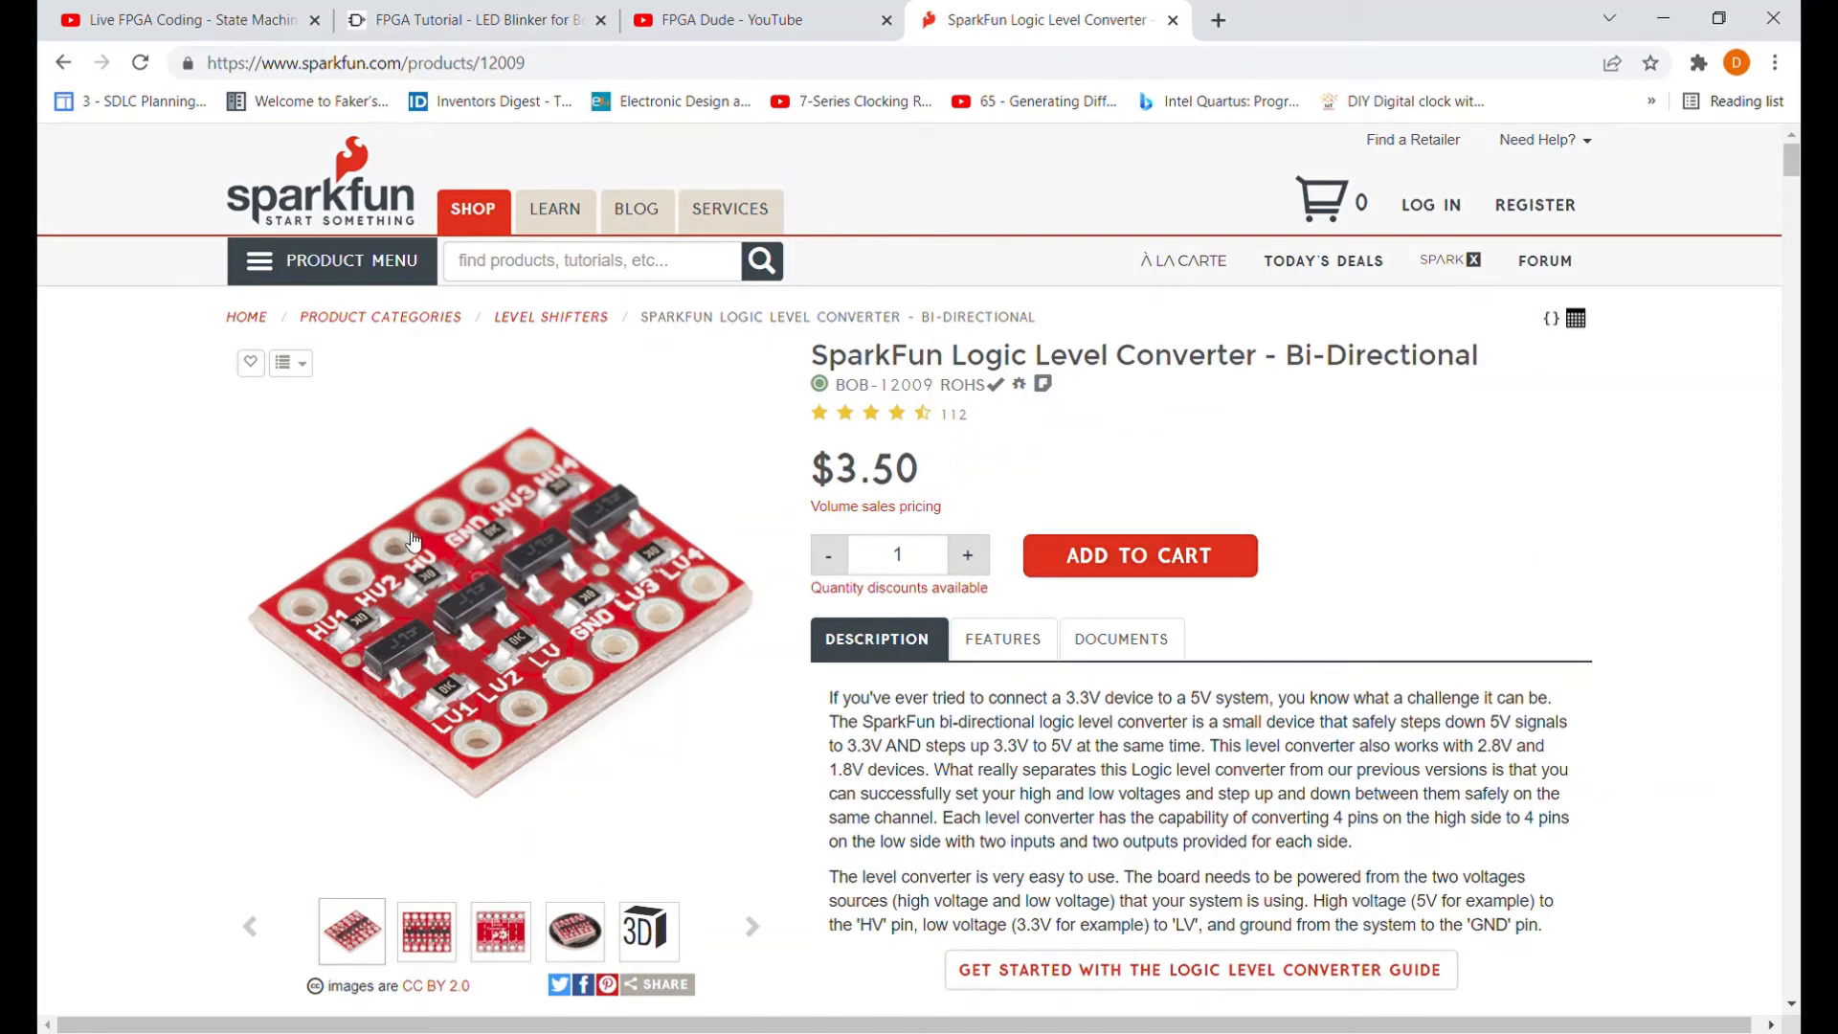
{"action": "mouse_move", "coordinate": [618, 542]}
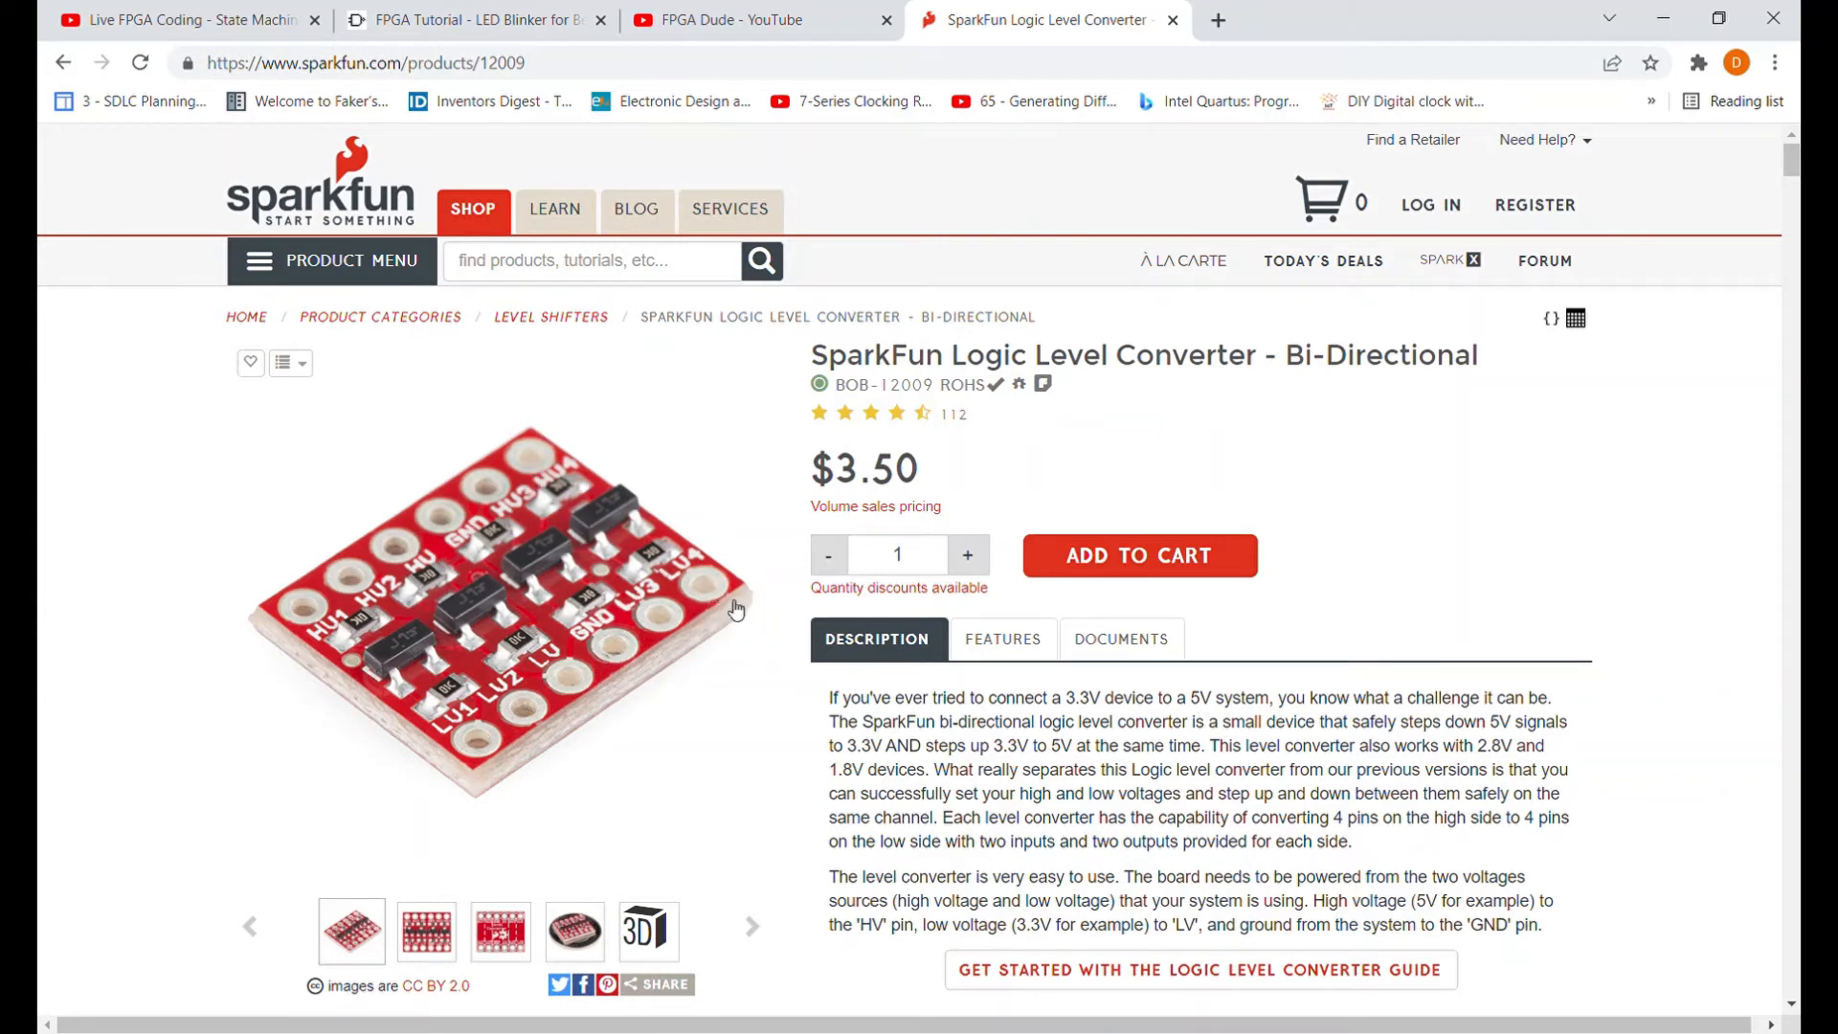
{"action": "mouse_move", "coordinate": [721, 597]}
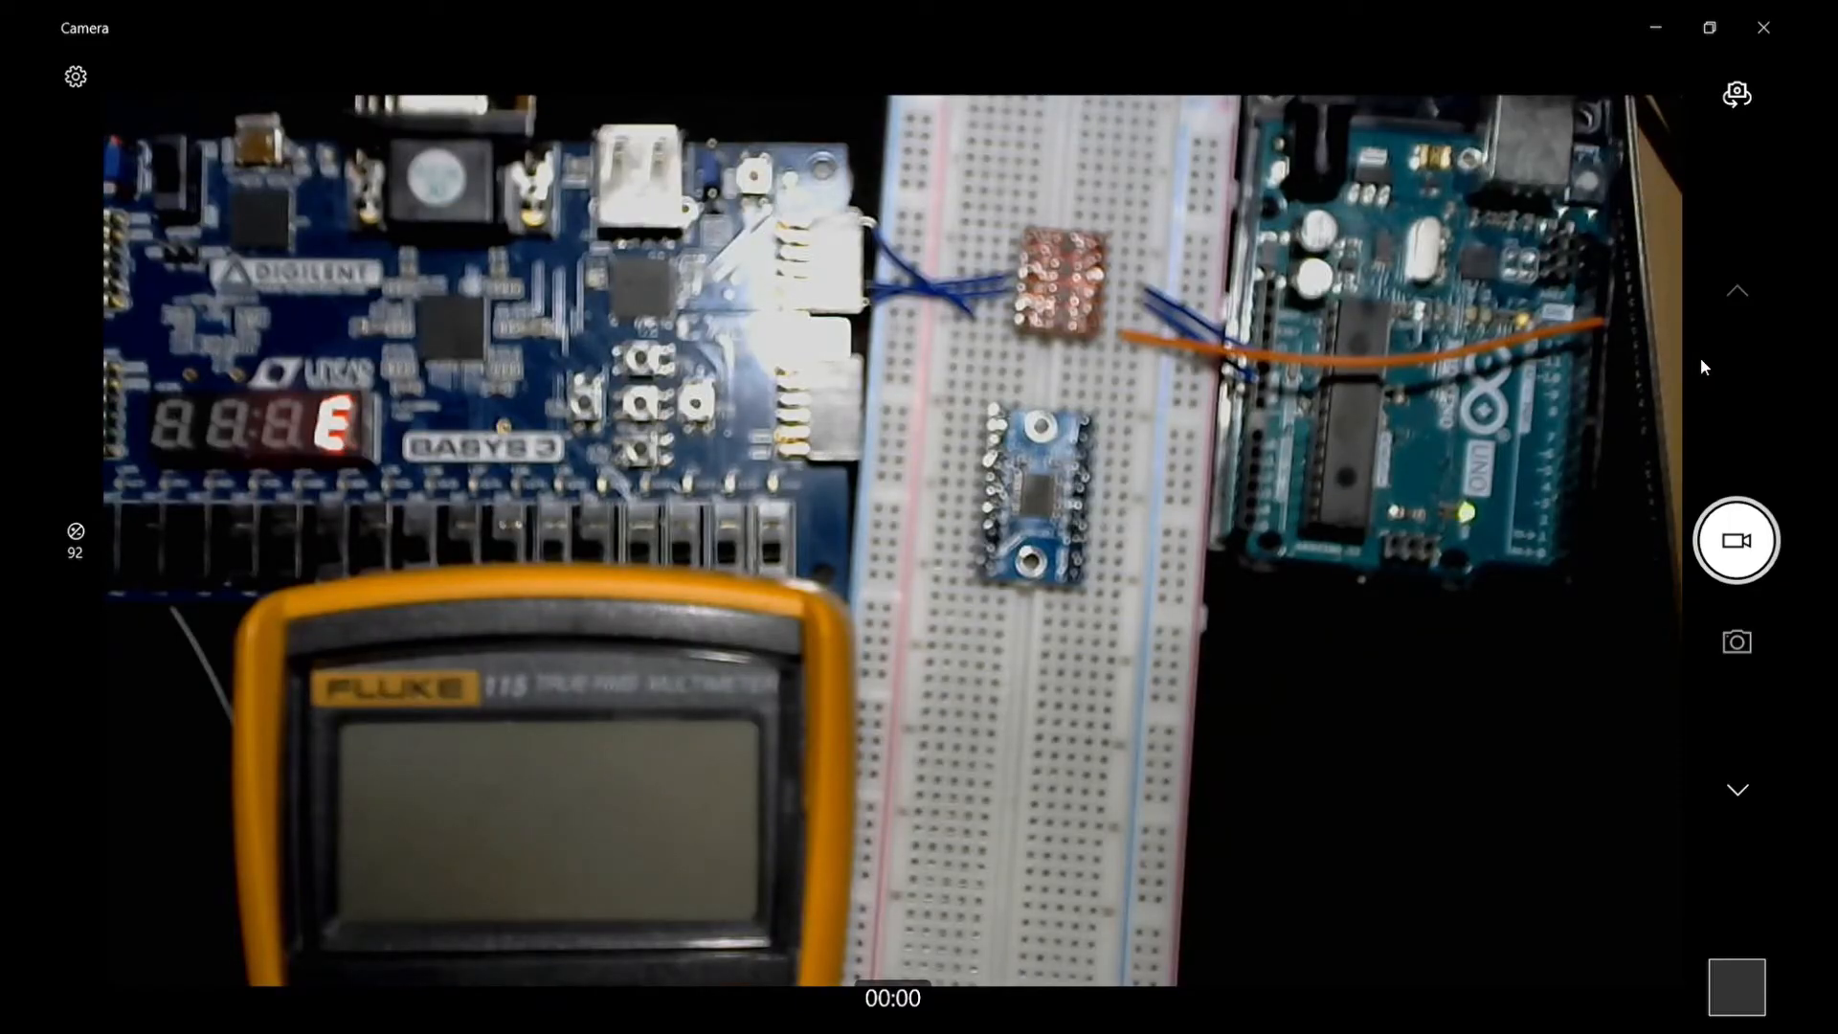
{"action": "mouse_move", "coordinate": [1387, 858]}
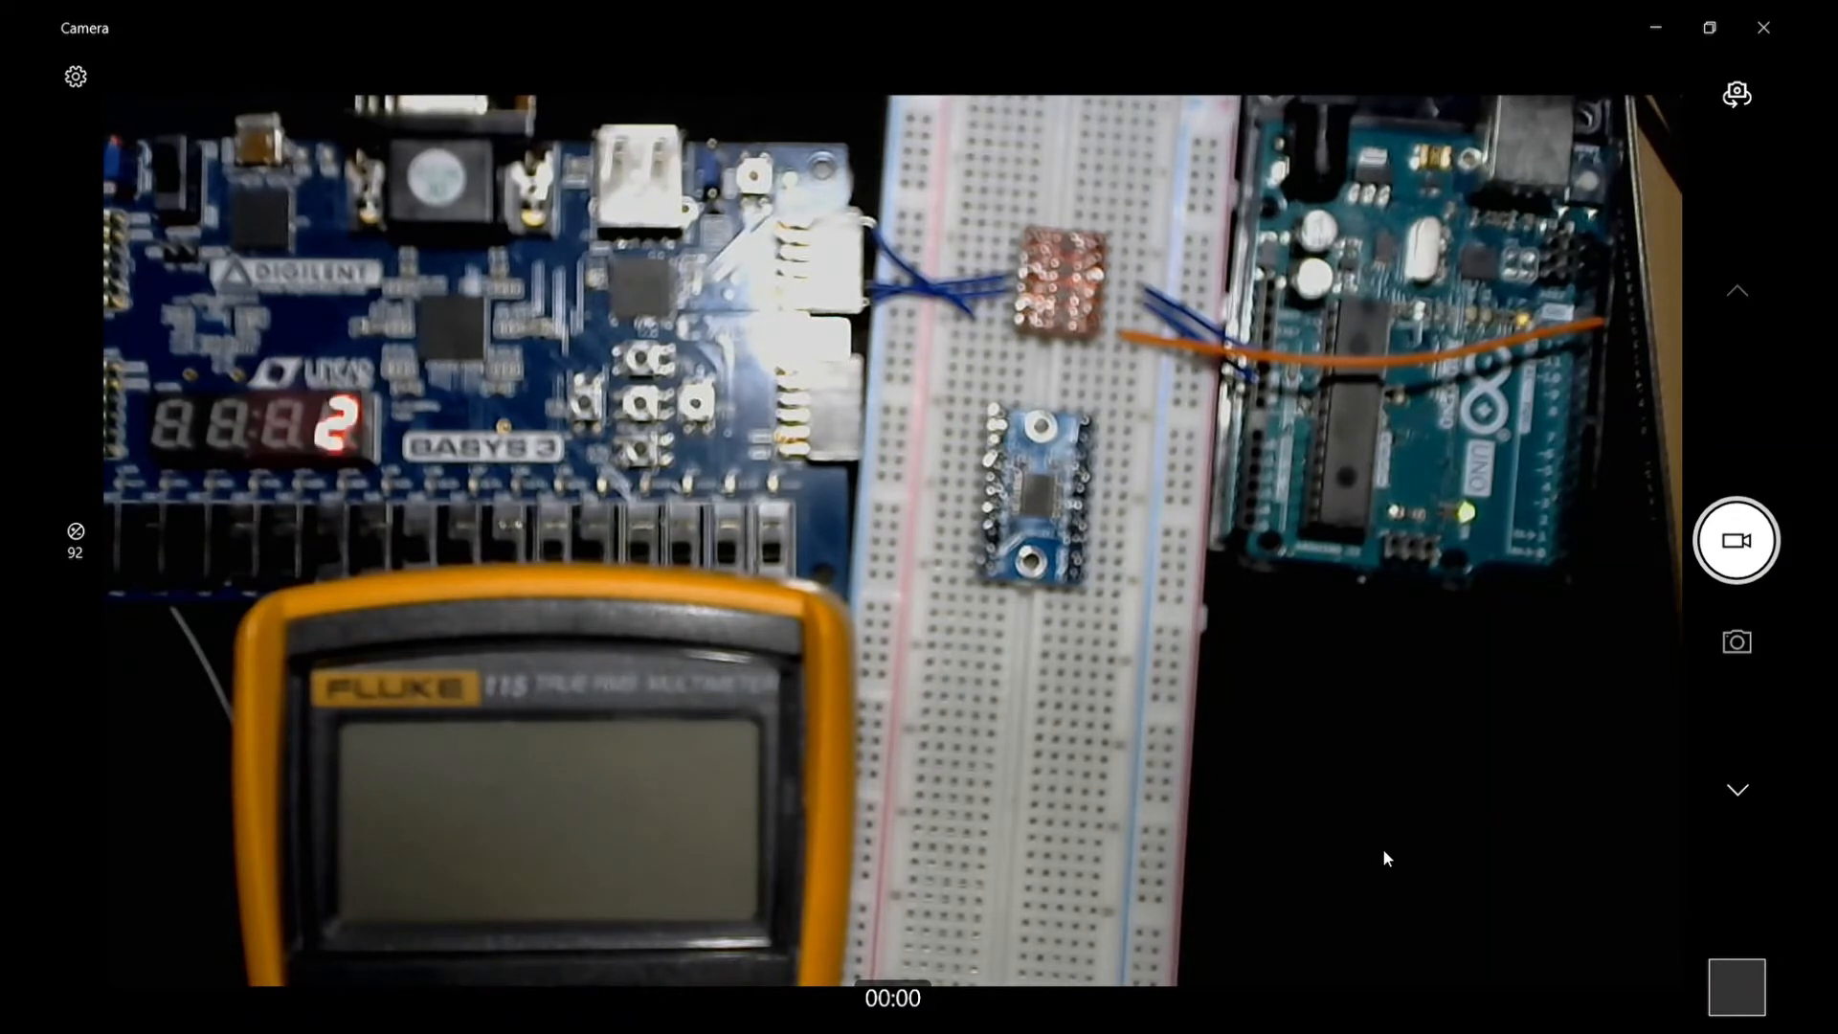
{"action": "mouse_move", "coordinate": [1201, 559]}
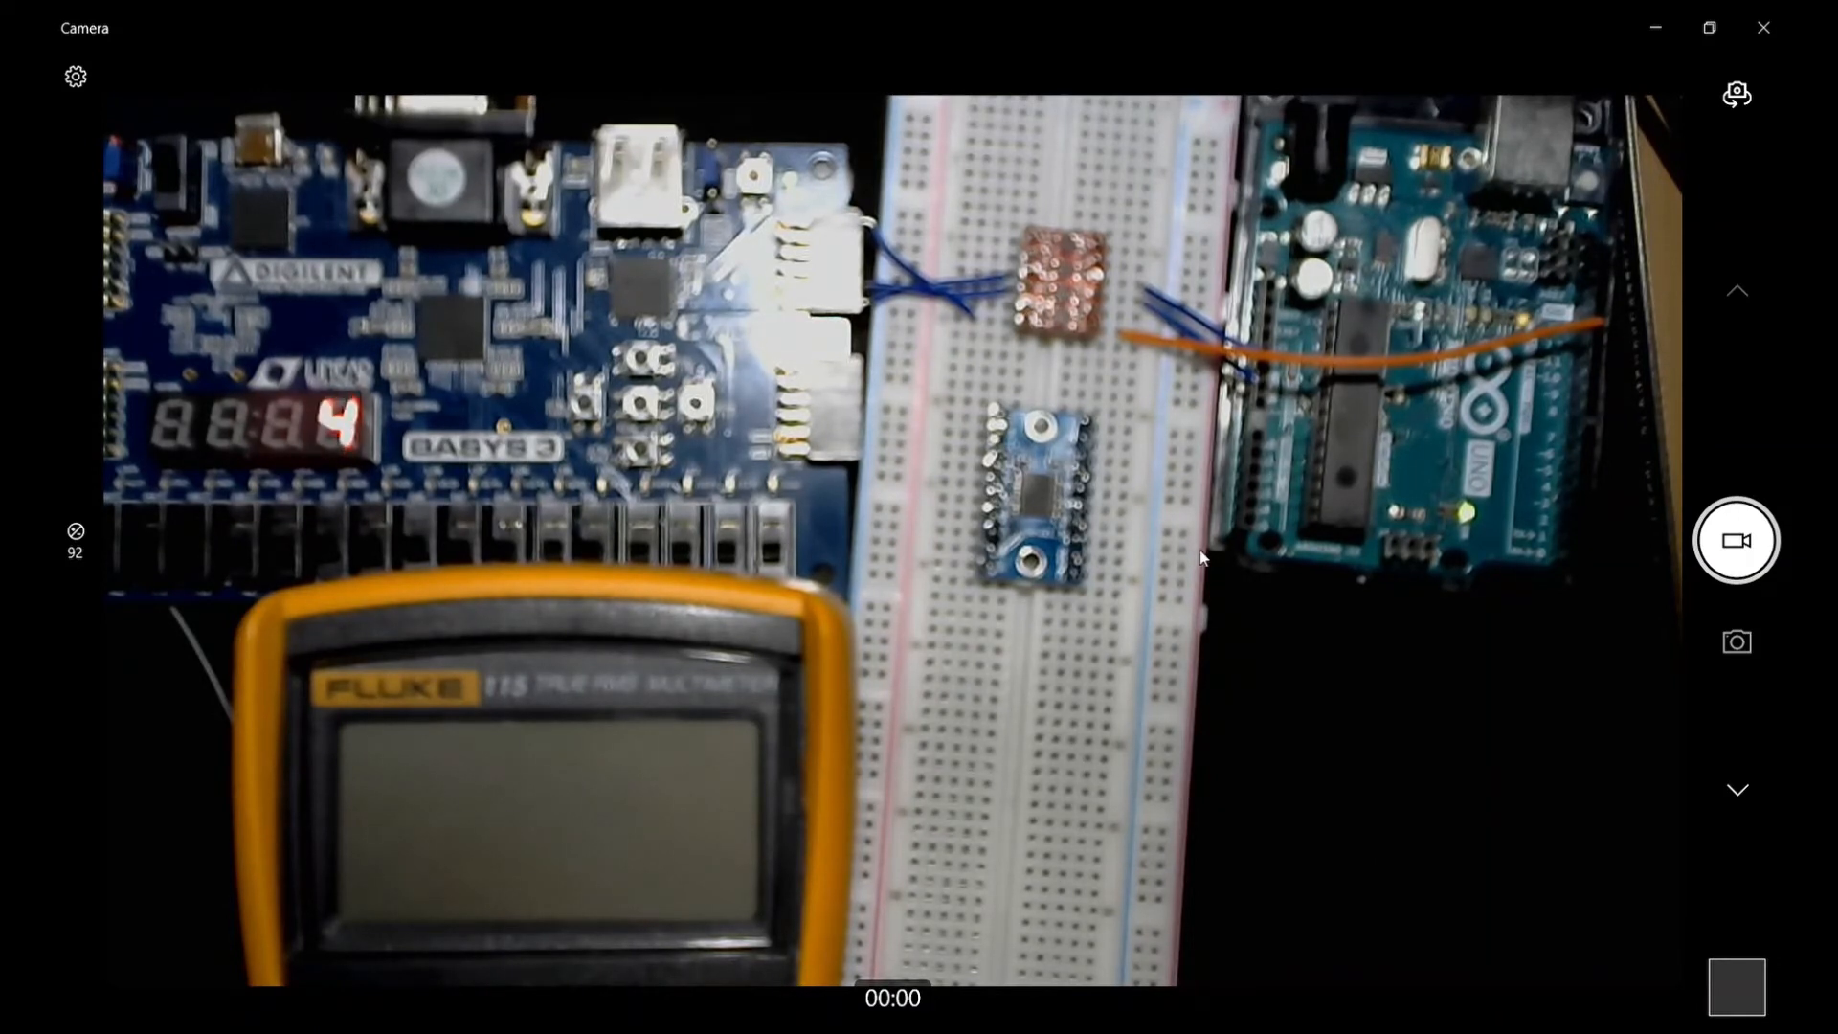
{"action": "mouse_move", "coordinate": [1459, 431]}
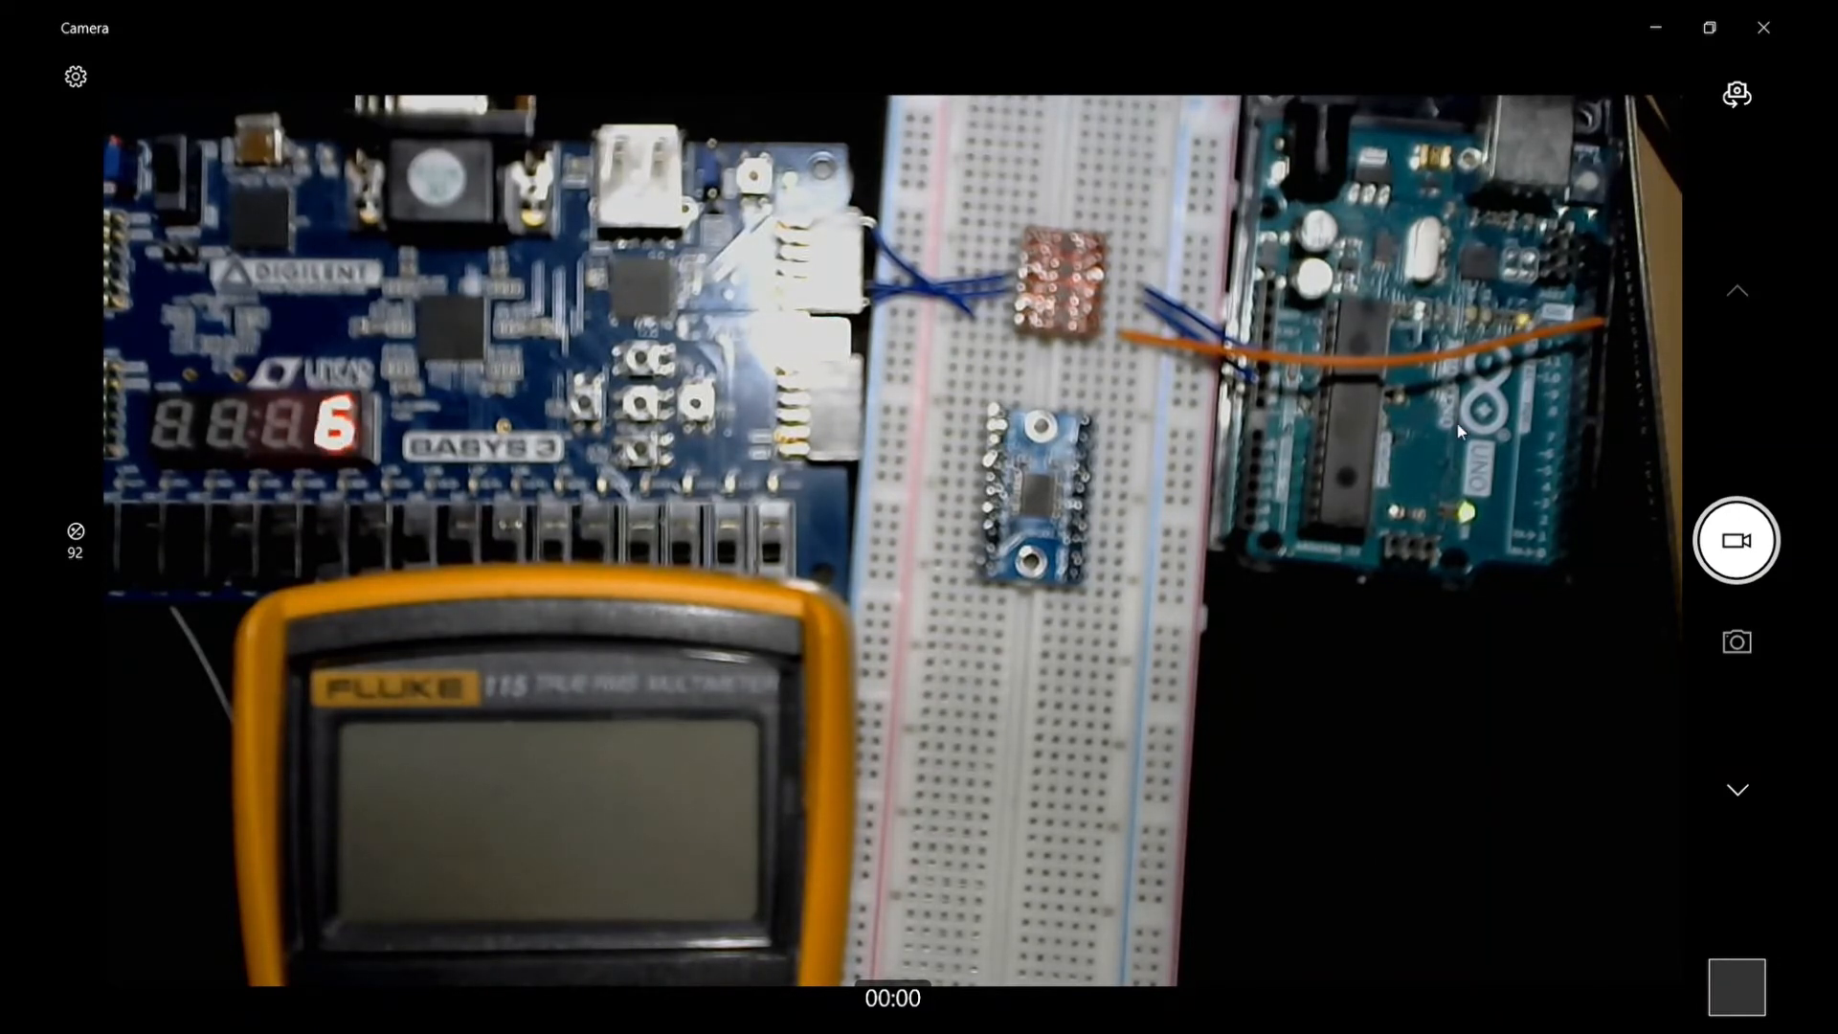